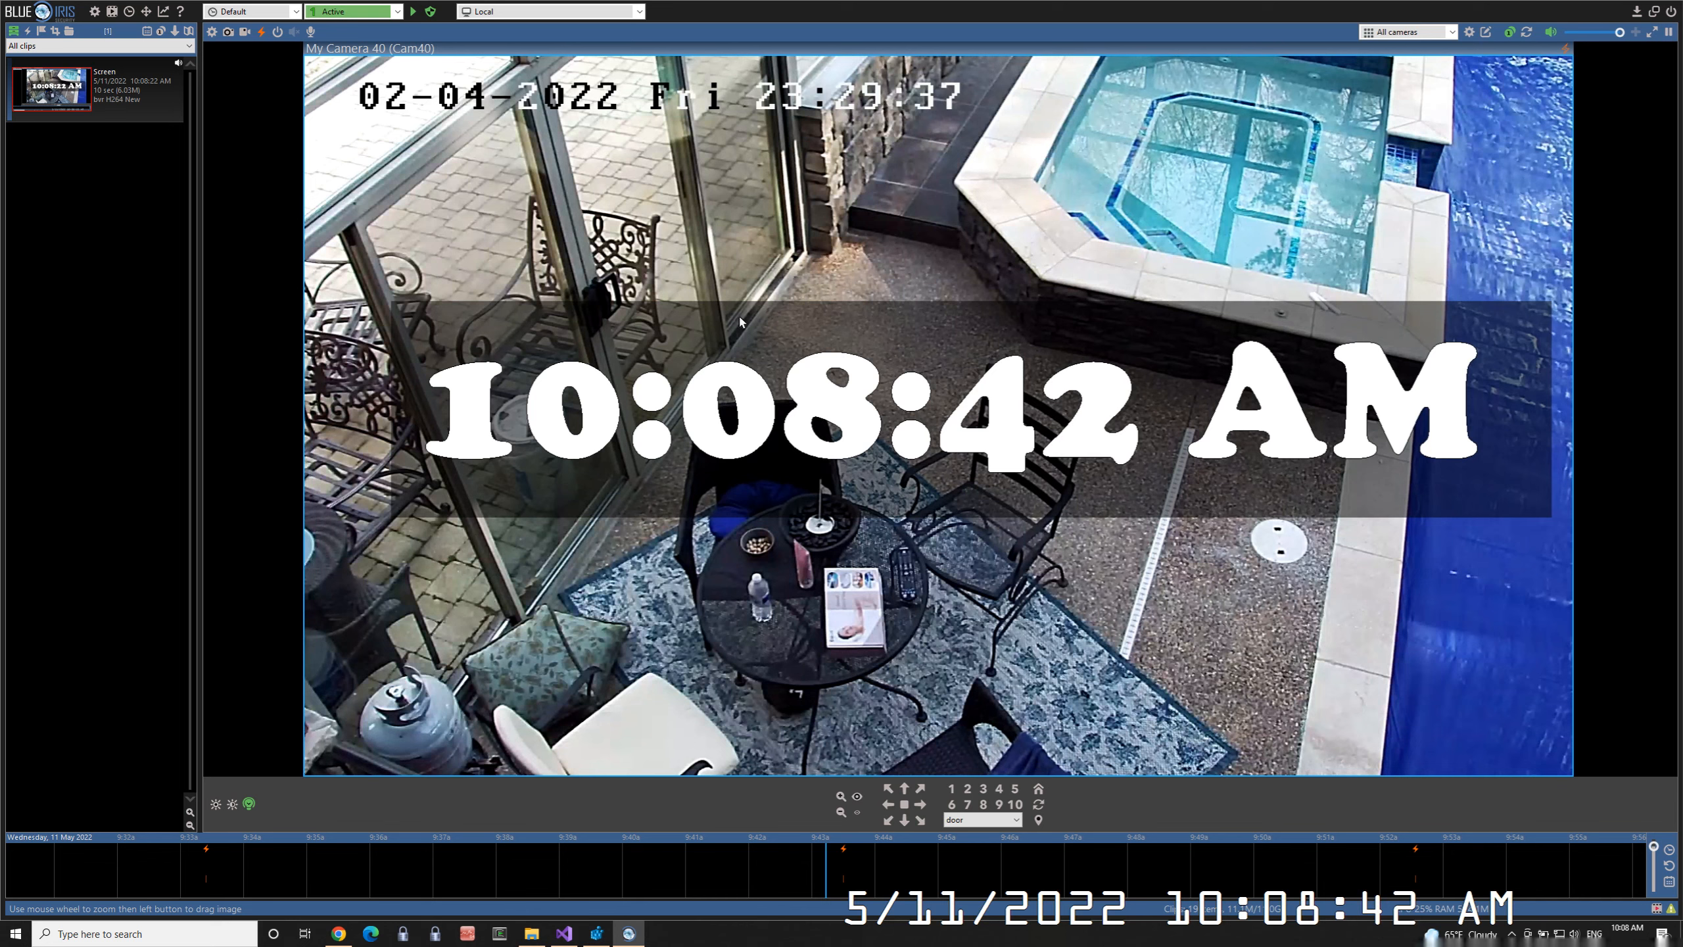
mouse_move(672, 262)
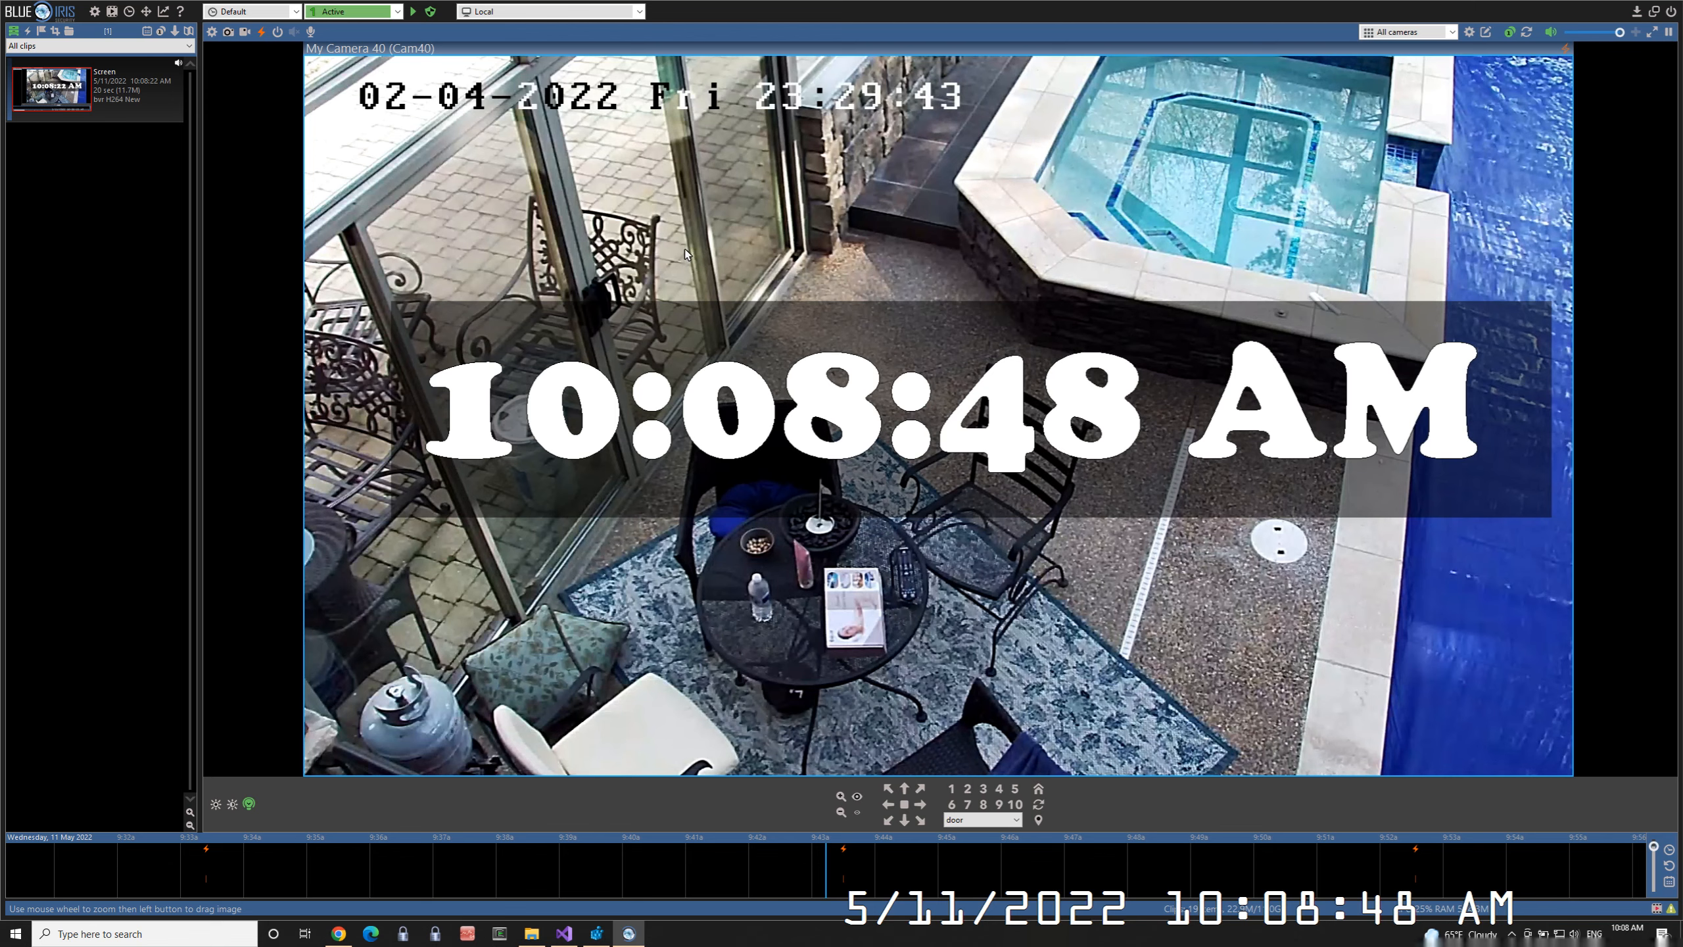
Add a Send email action to the camera's On alert action set from its Alerts settings
right_click(686, 252)
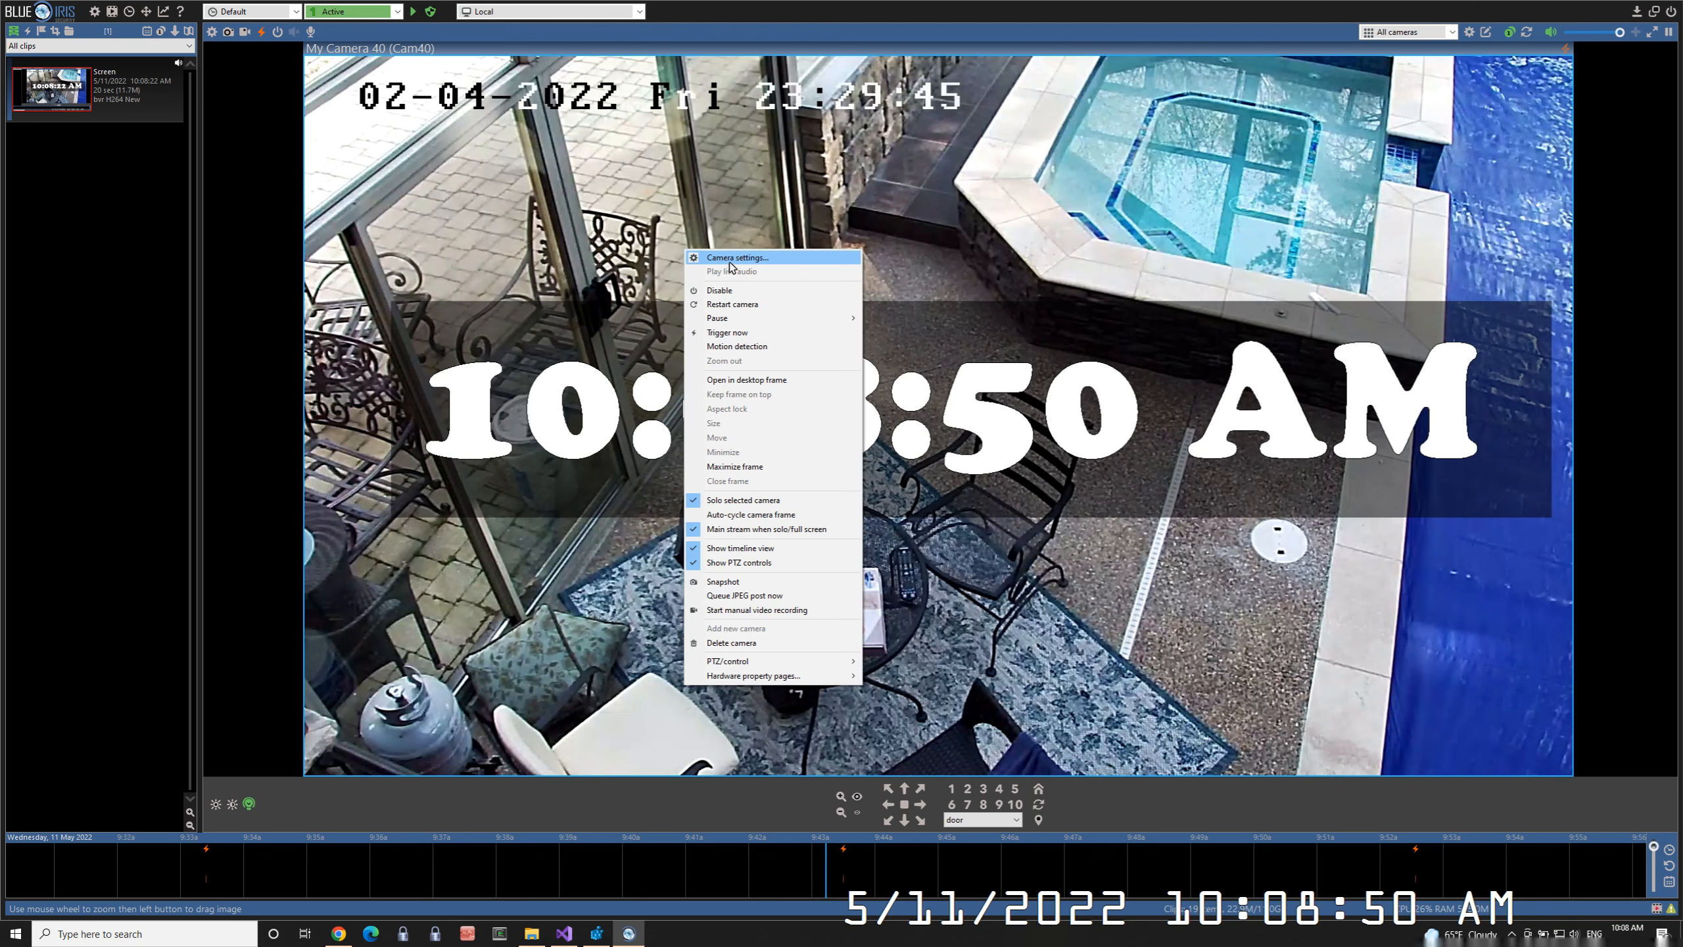
click(737, 257)
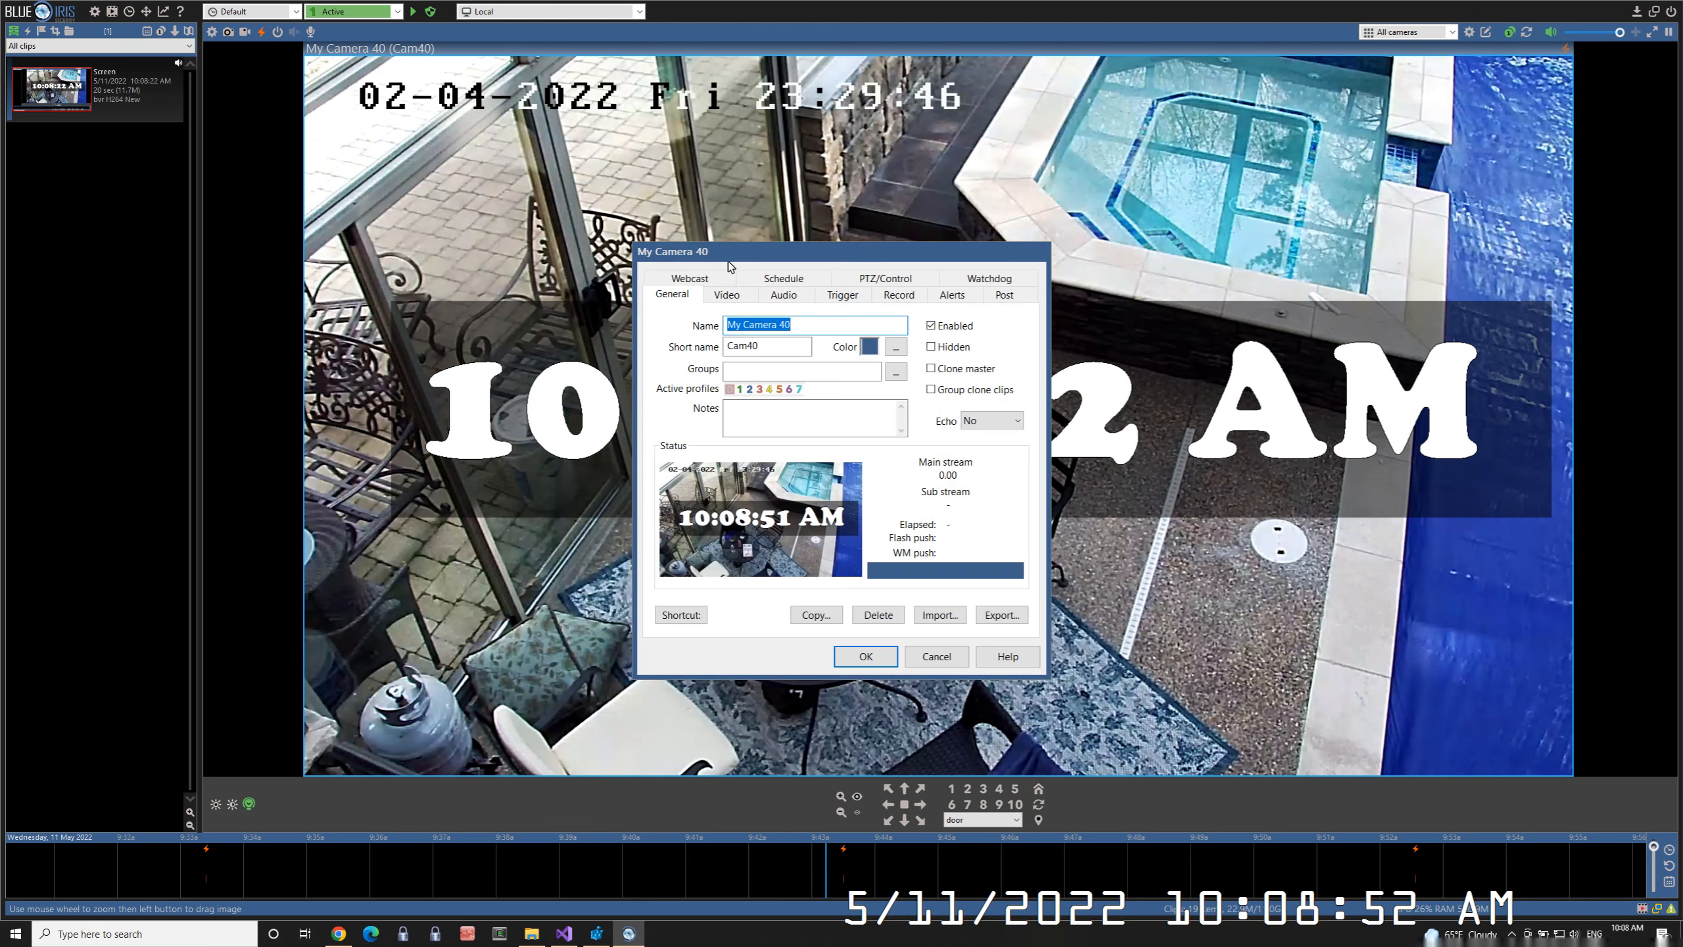
click(953, 294)
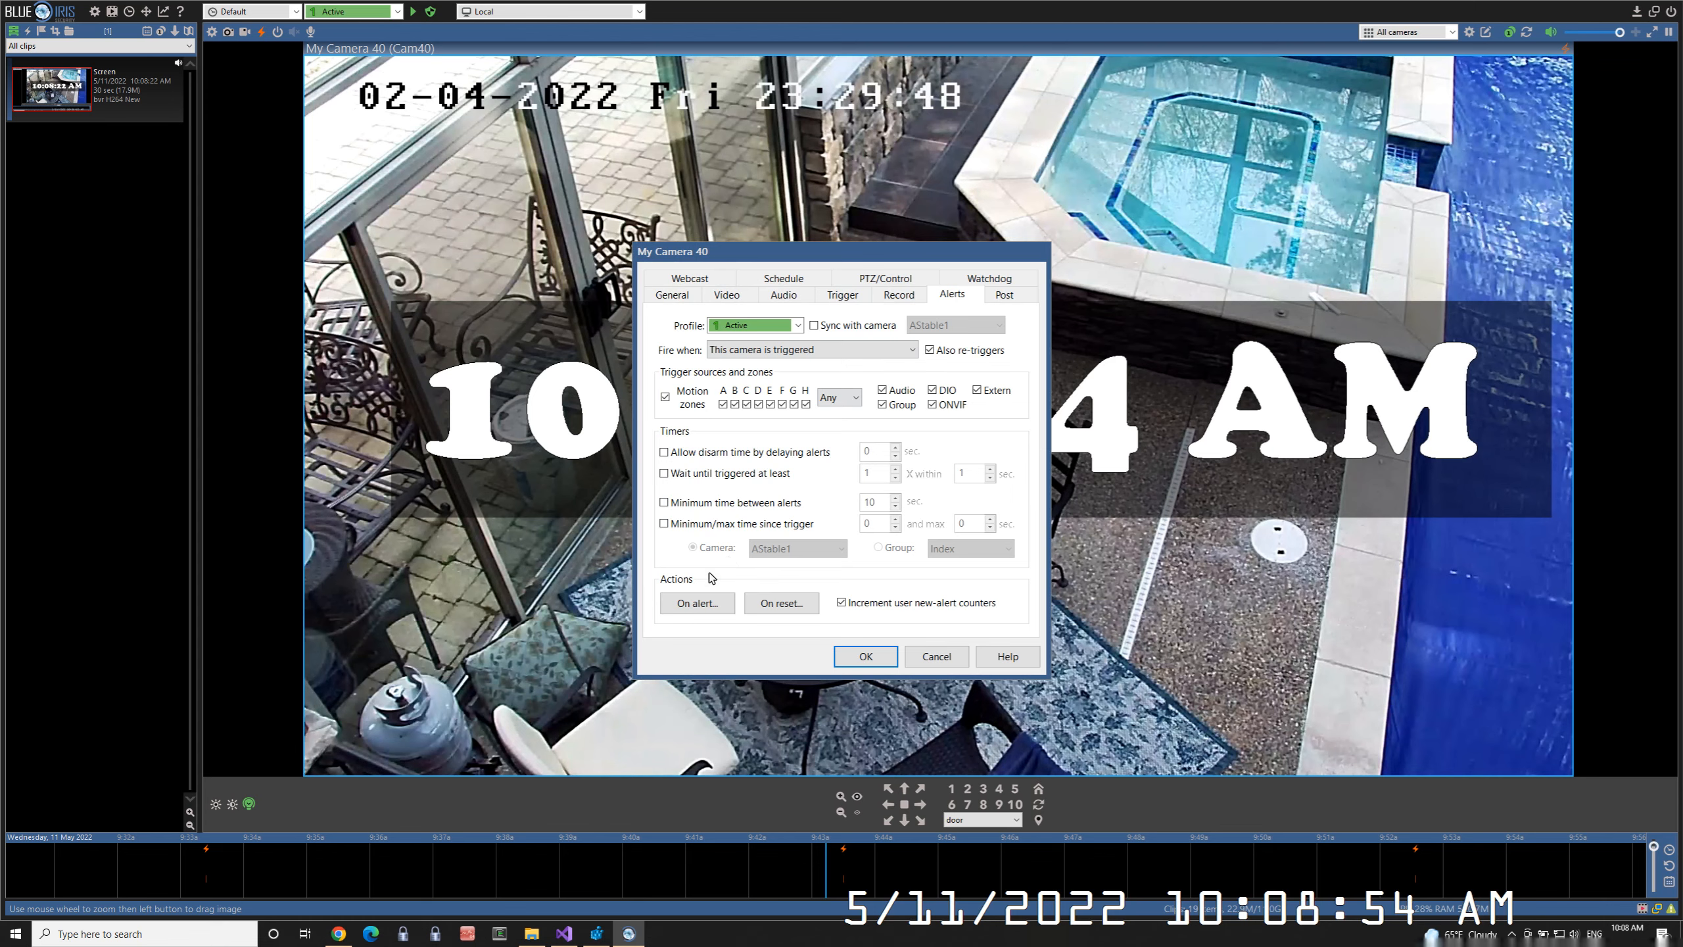
click(697, 603)
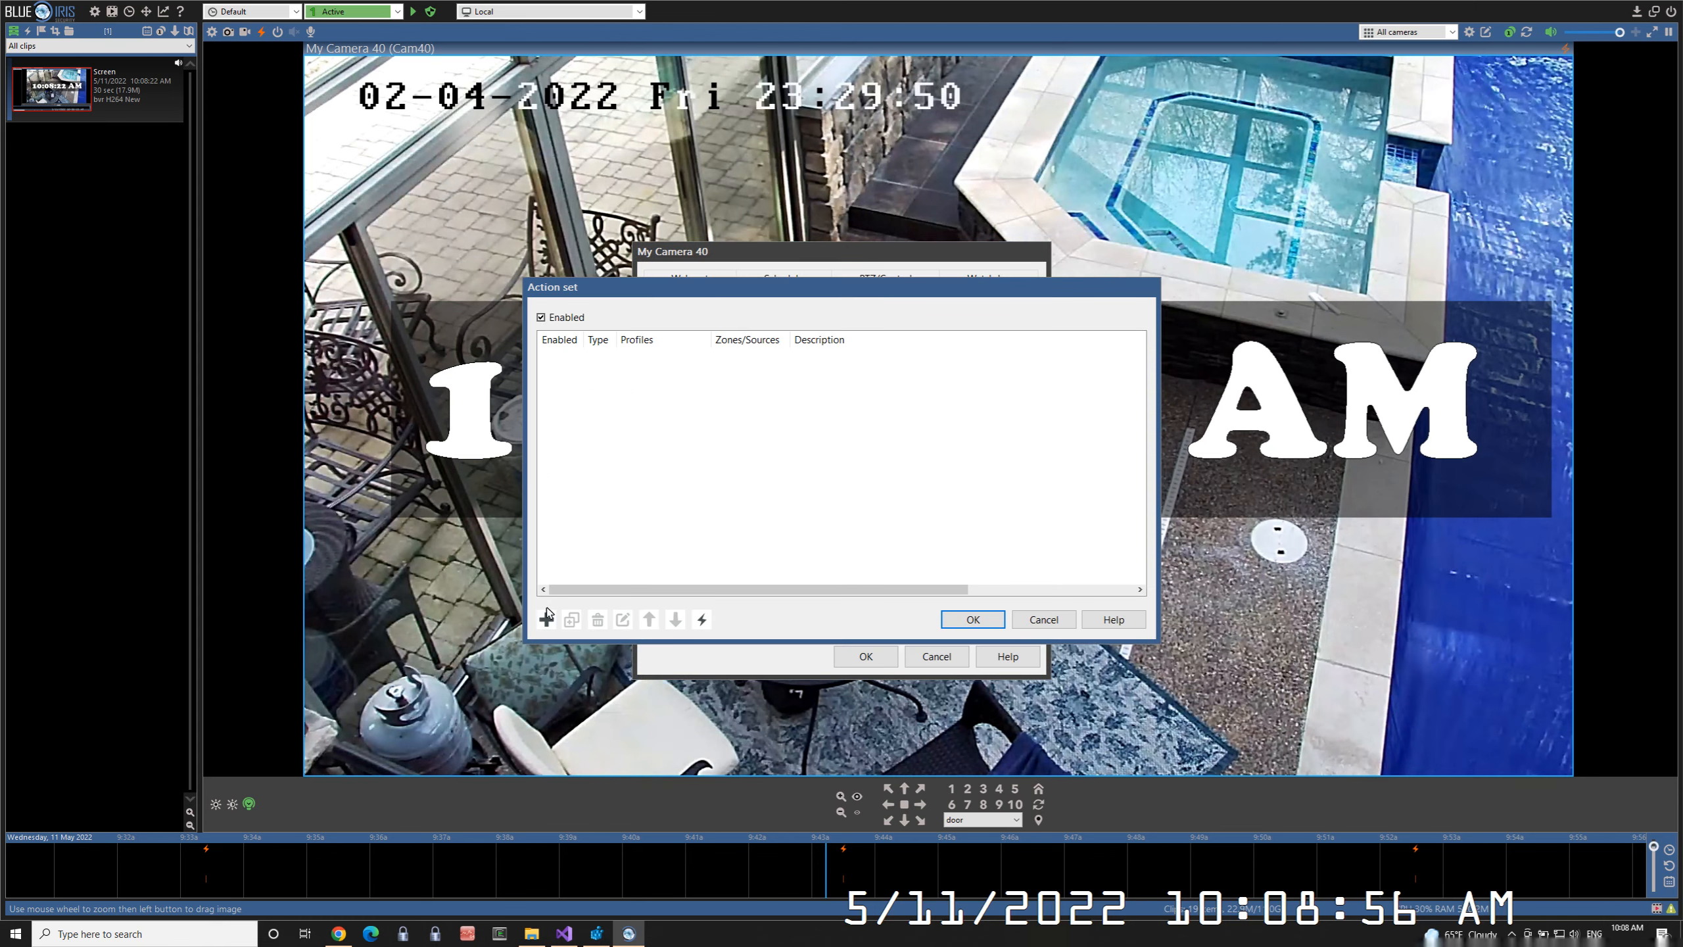
click(546, 619)
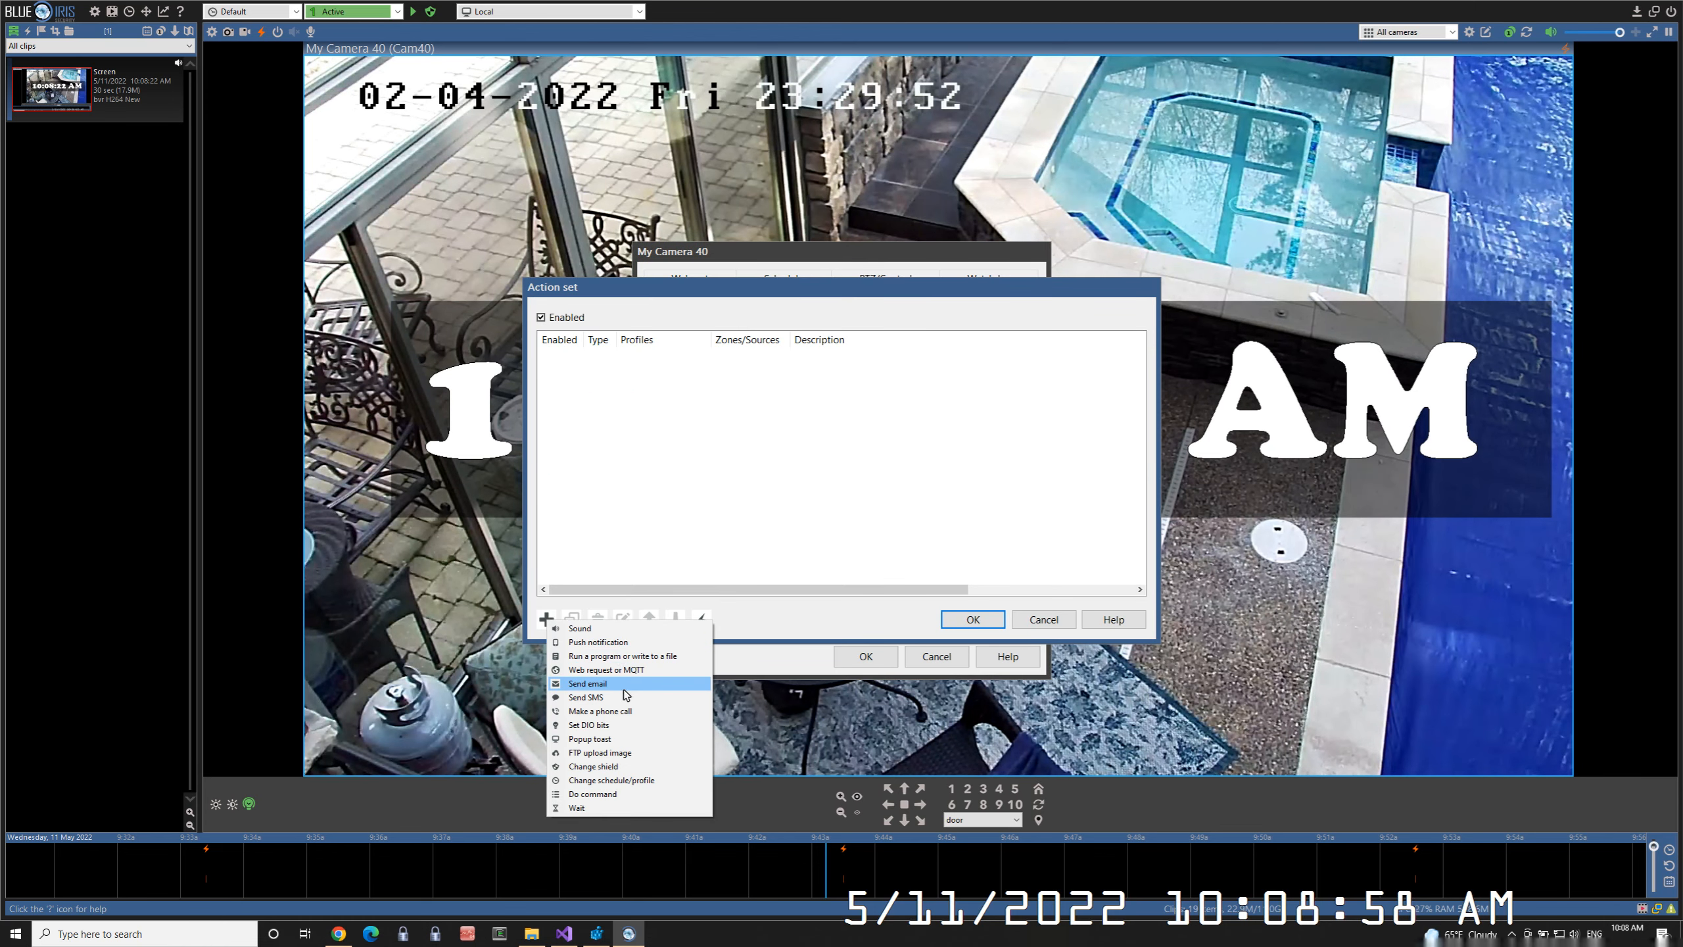
click(587, 684)
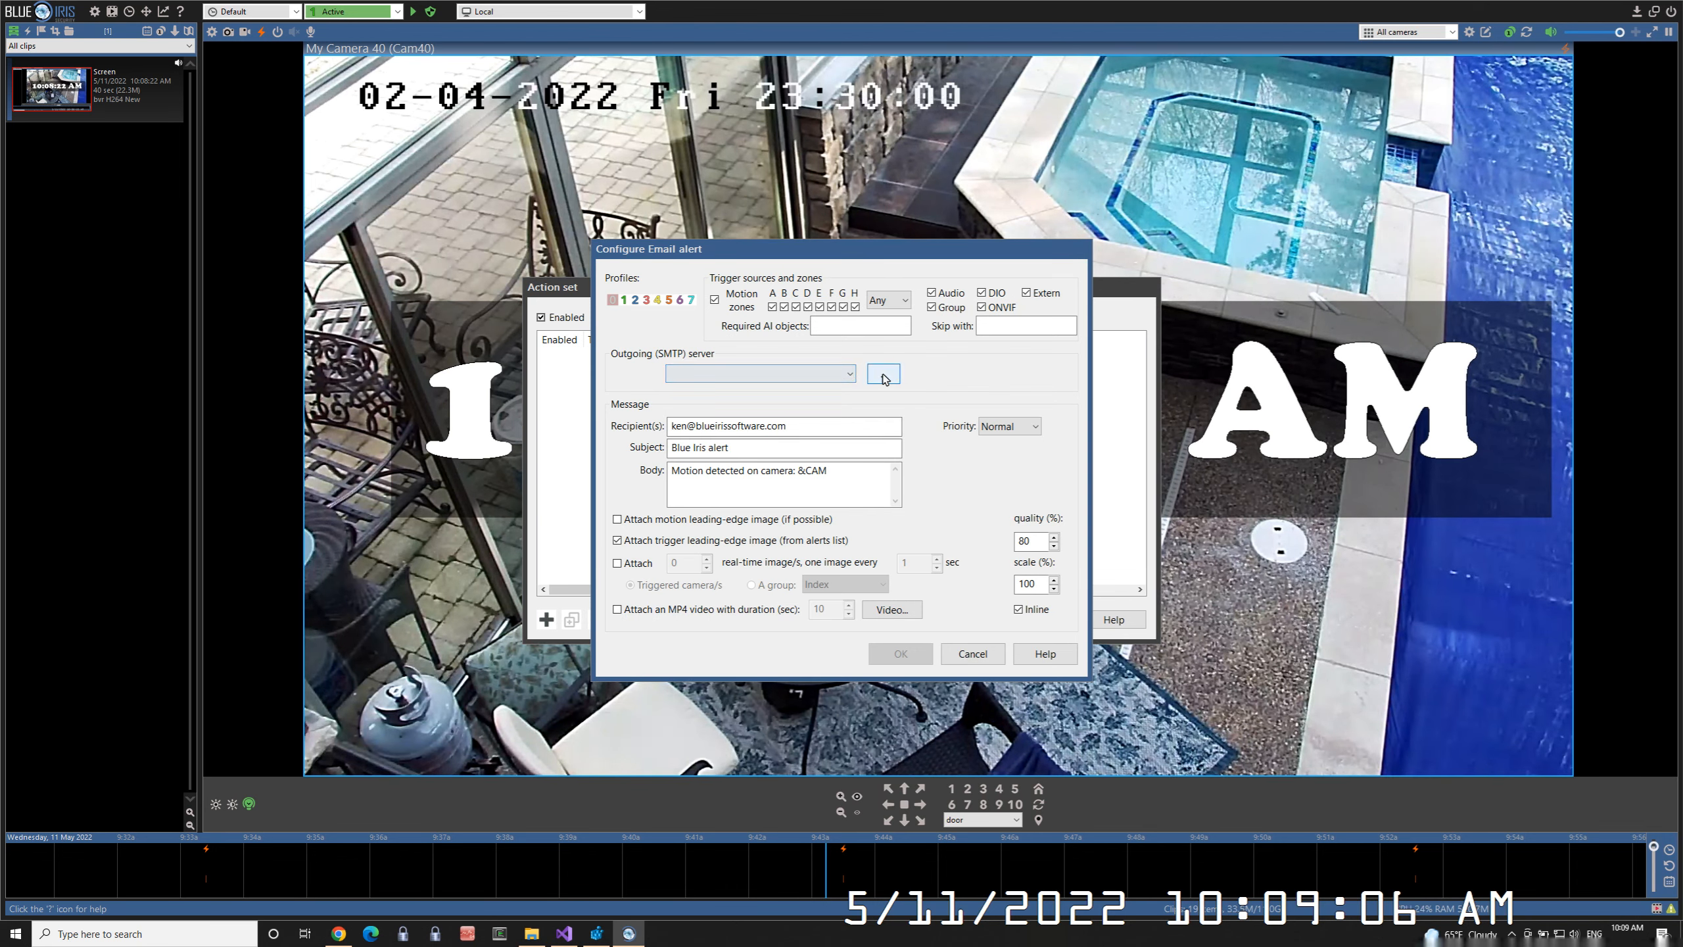
Add a new email server named gmail with the Gmail preset and the support sender address
click(883, 373)
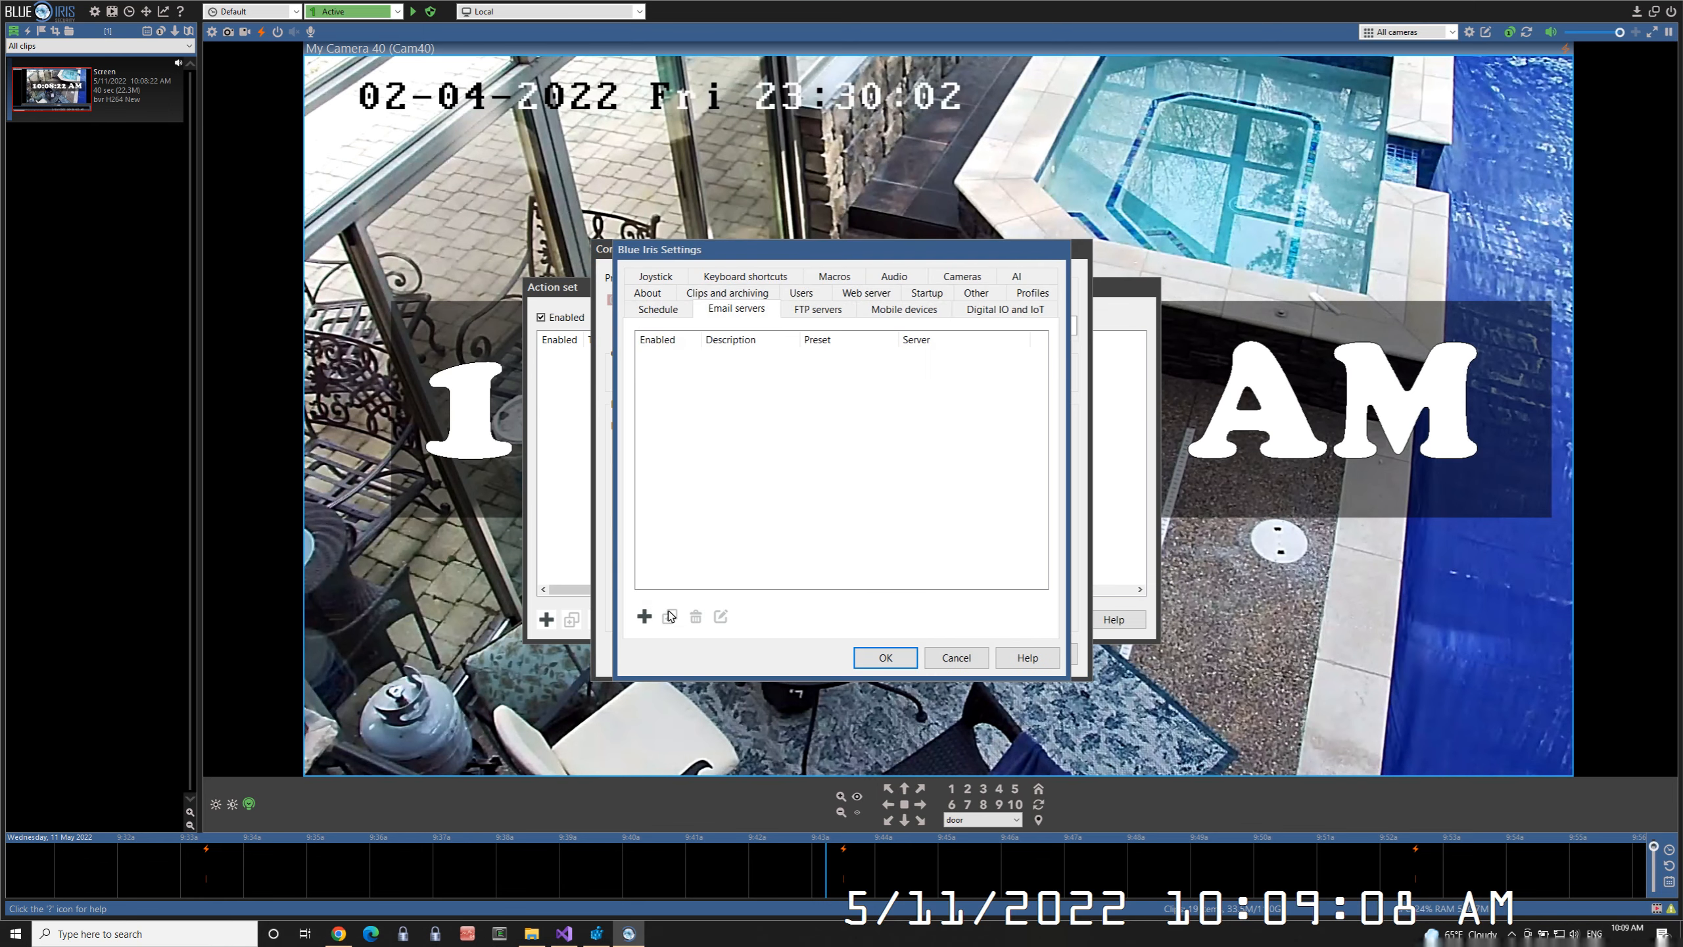
click(644, 616)
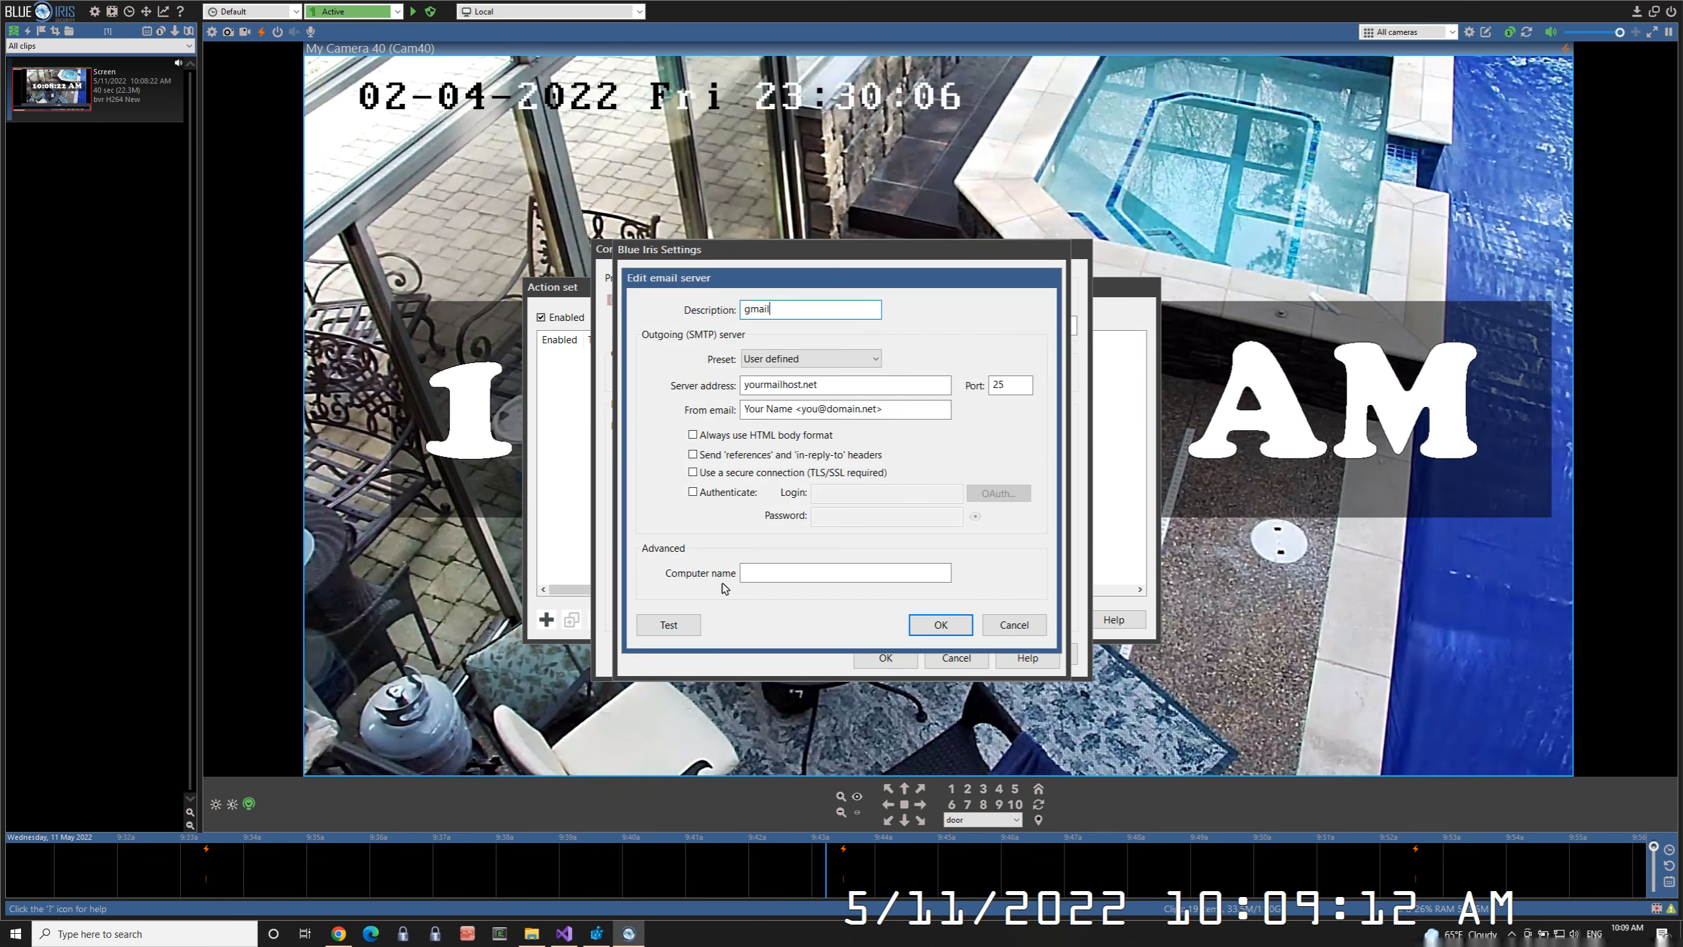
click(810, 359)
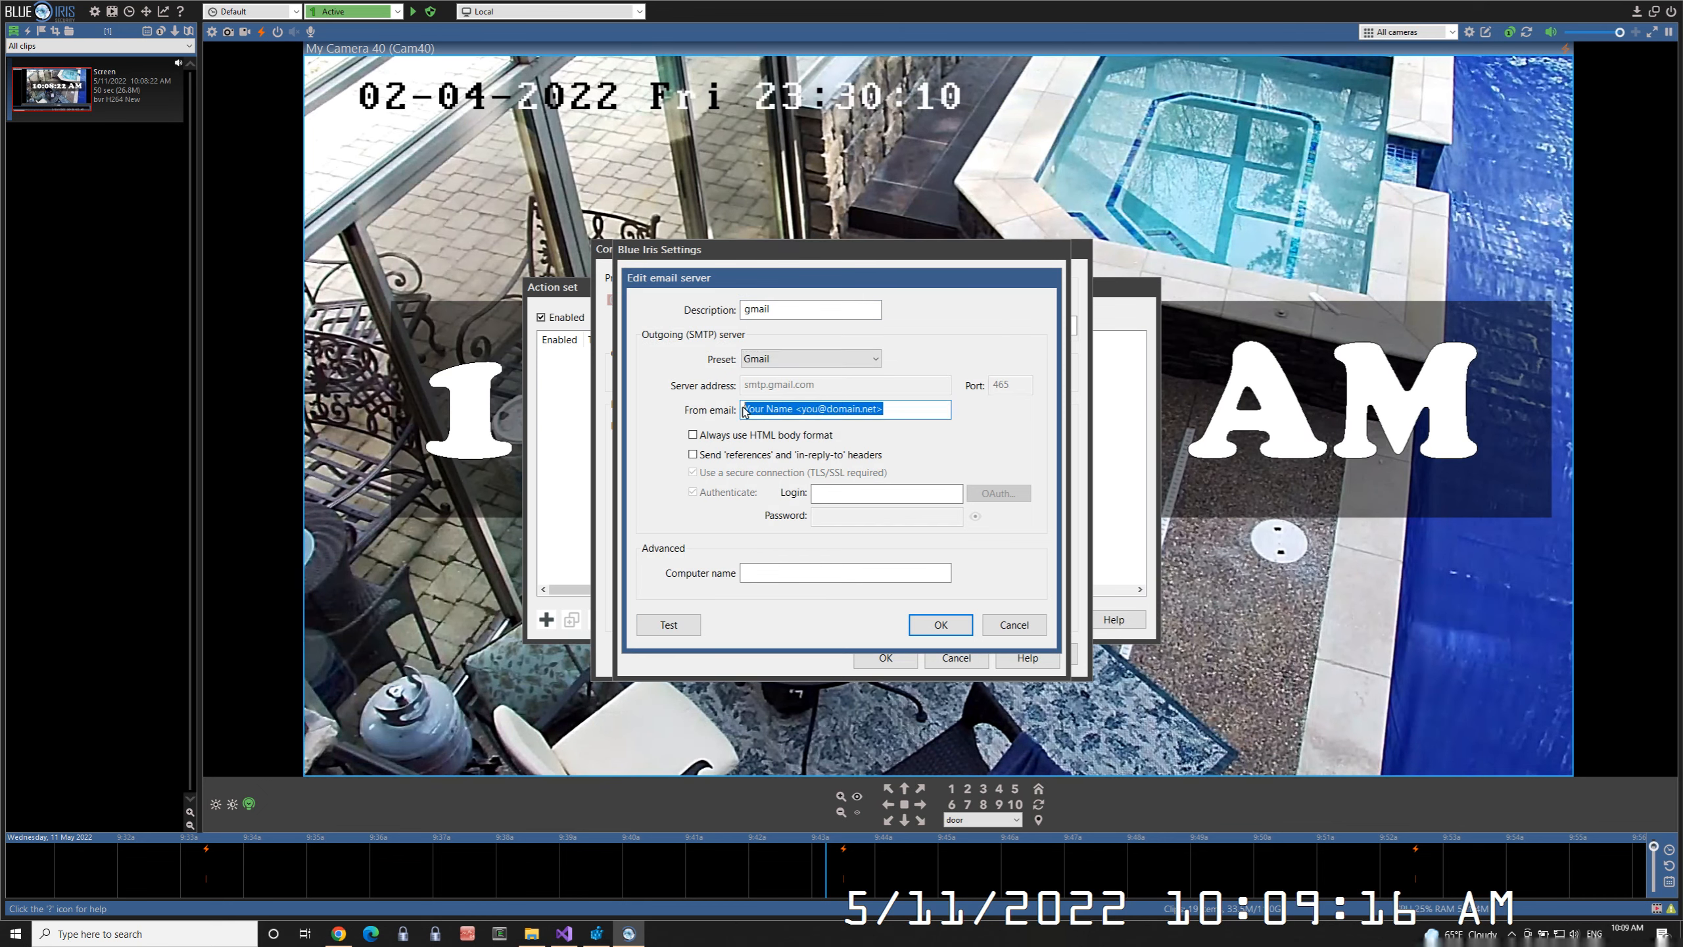
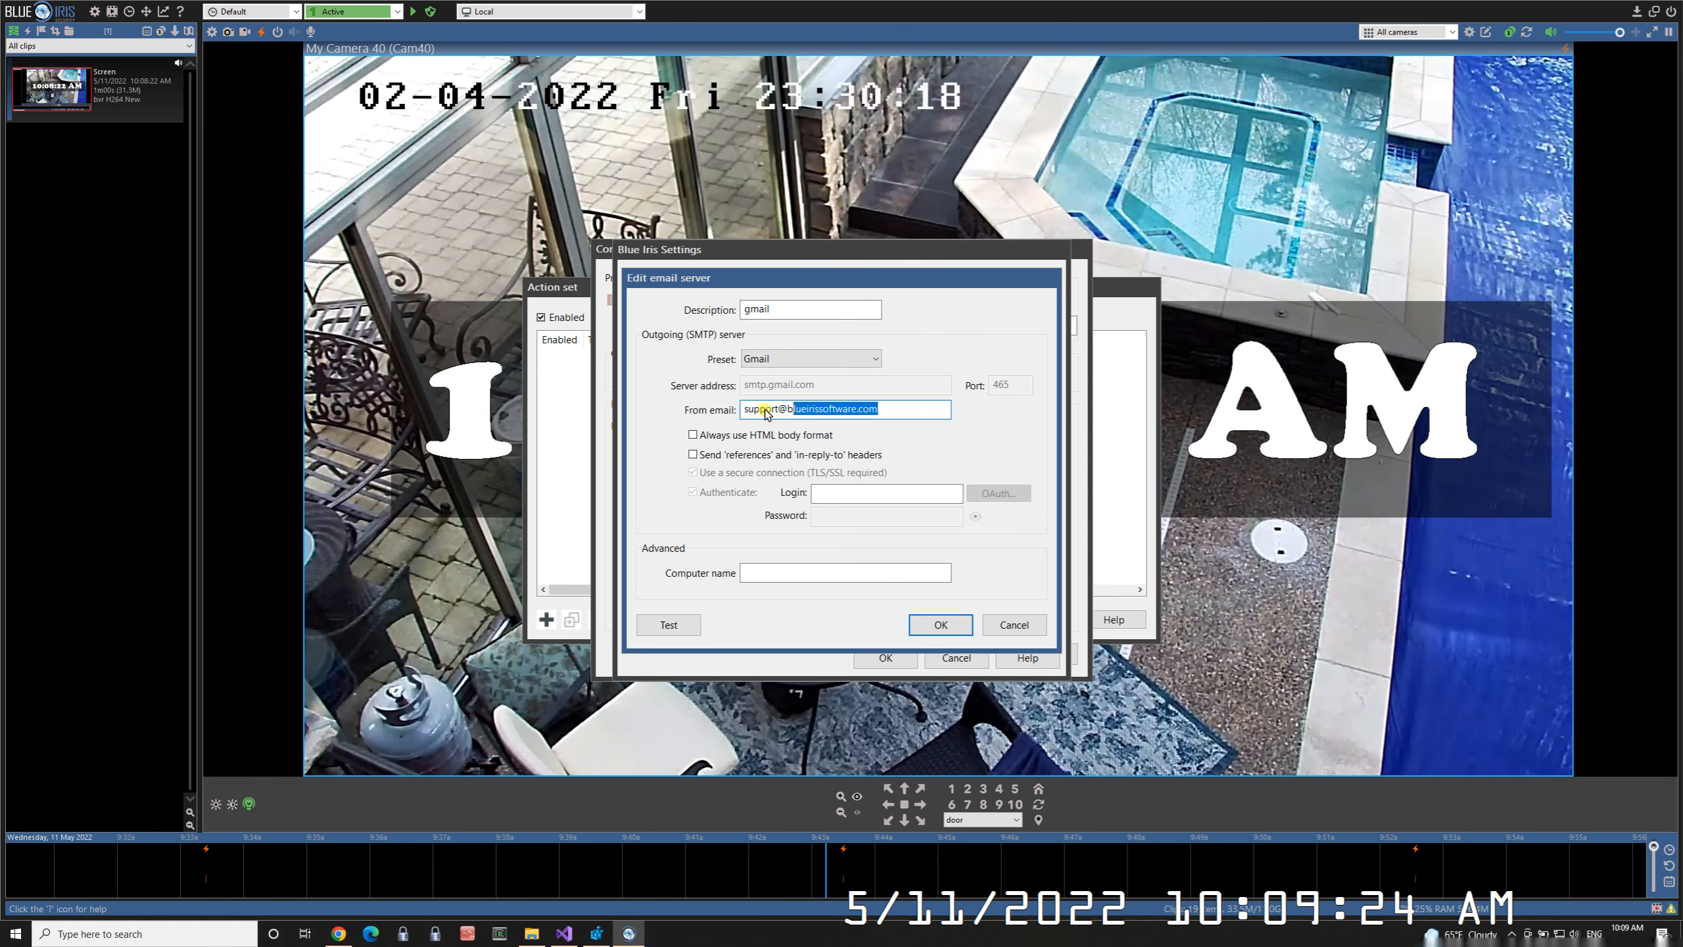
click(887, 493)
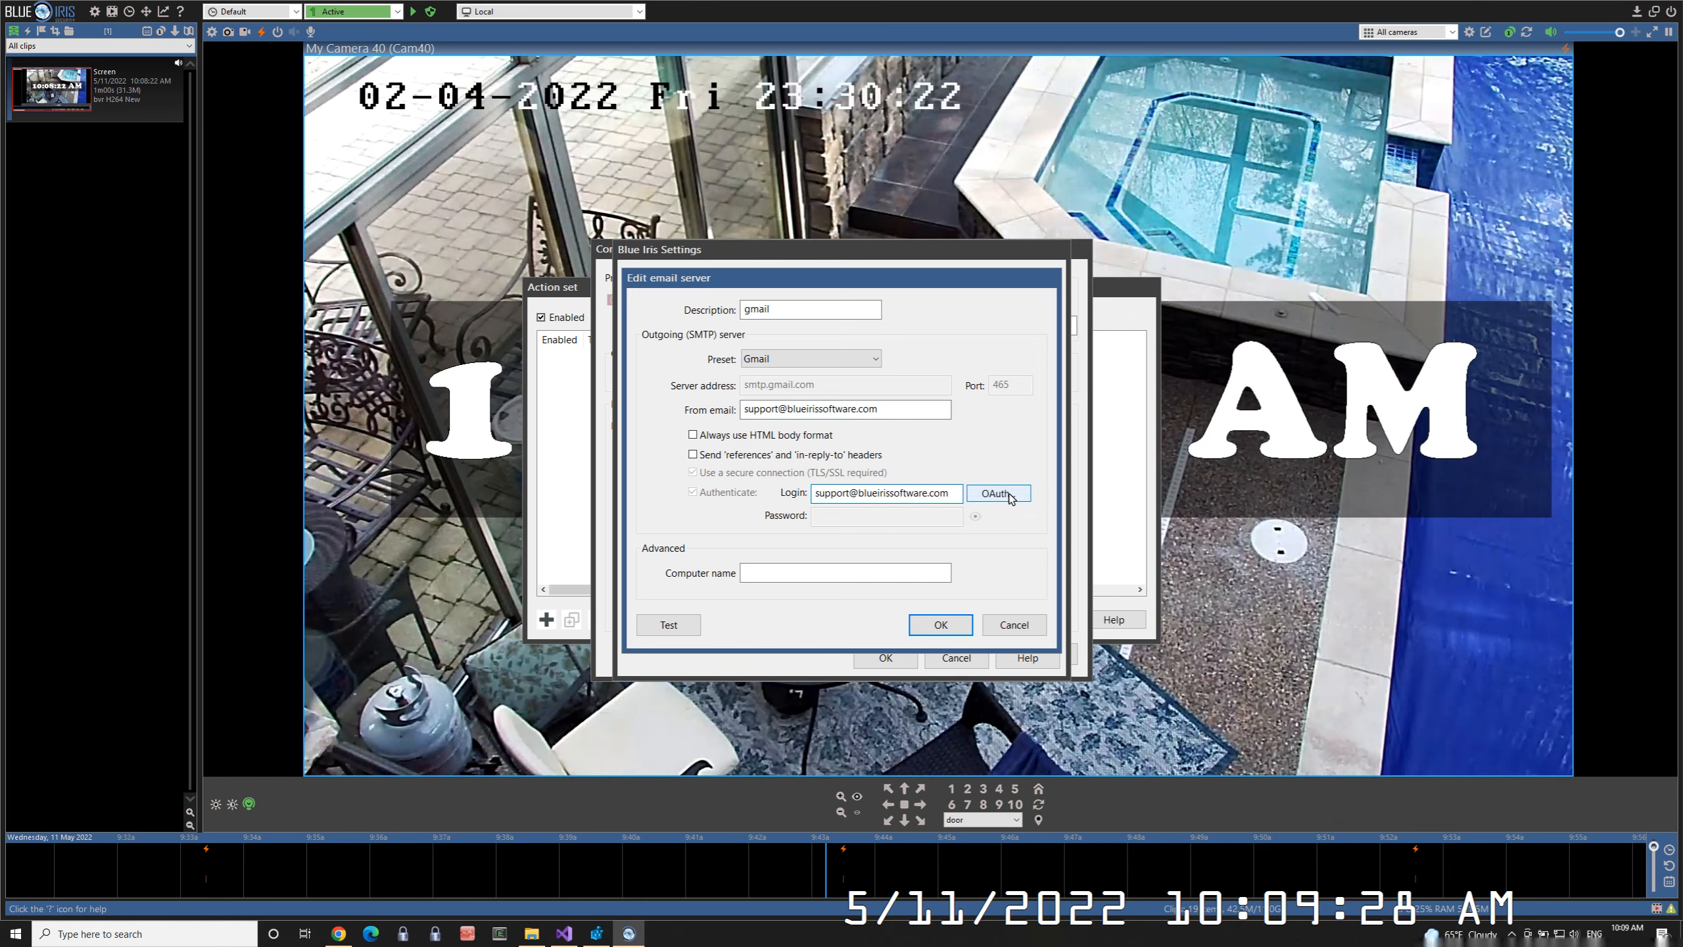
click(887, 493)
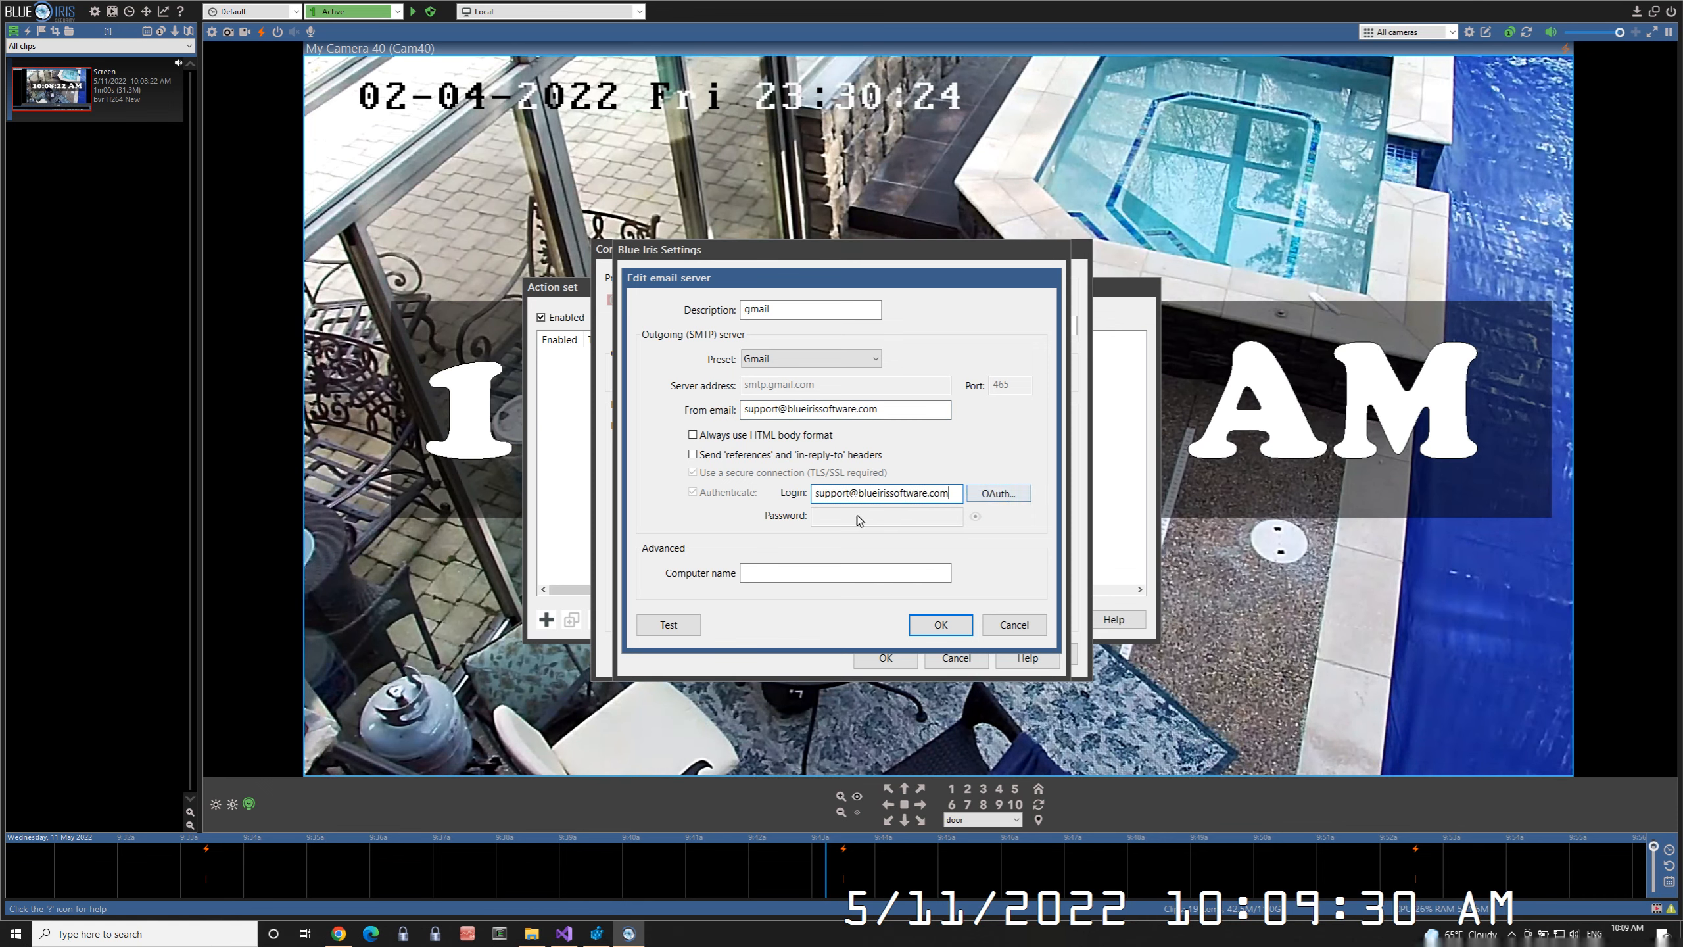
Open the OAuth notice for the gmail server and choose Sign in with Google
click(998, 494)
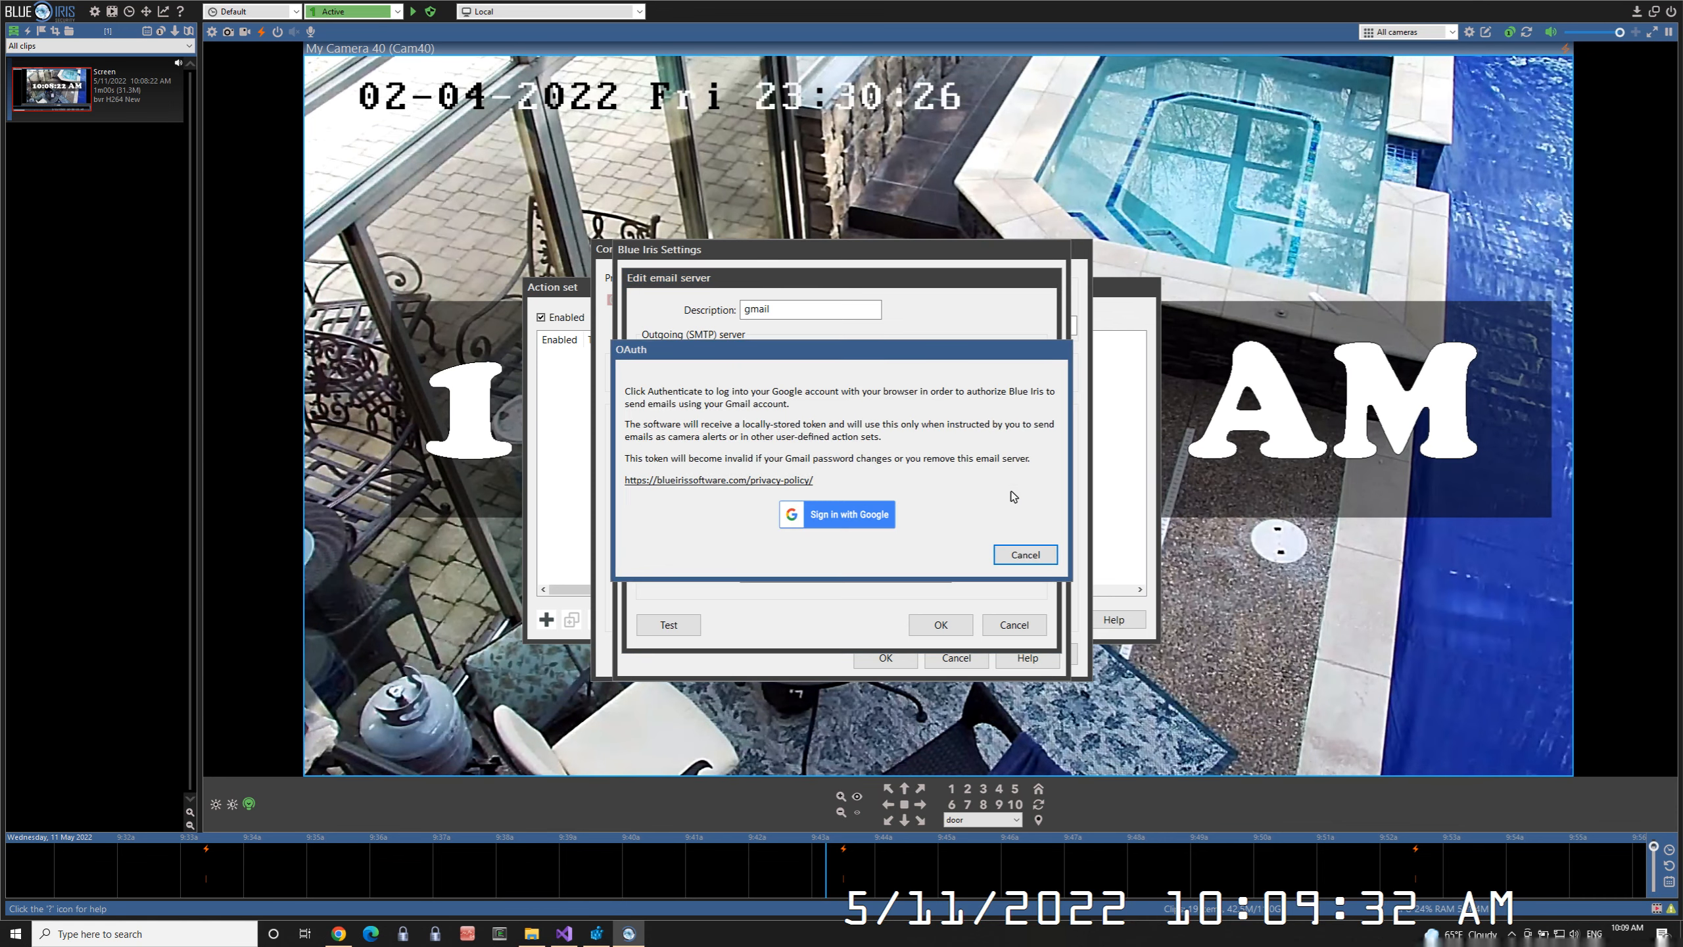
mouse_move(729, 487)
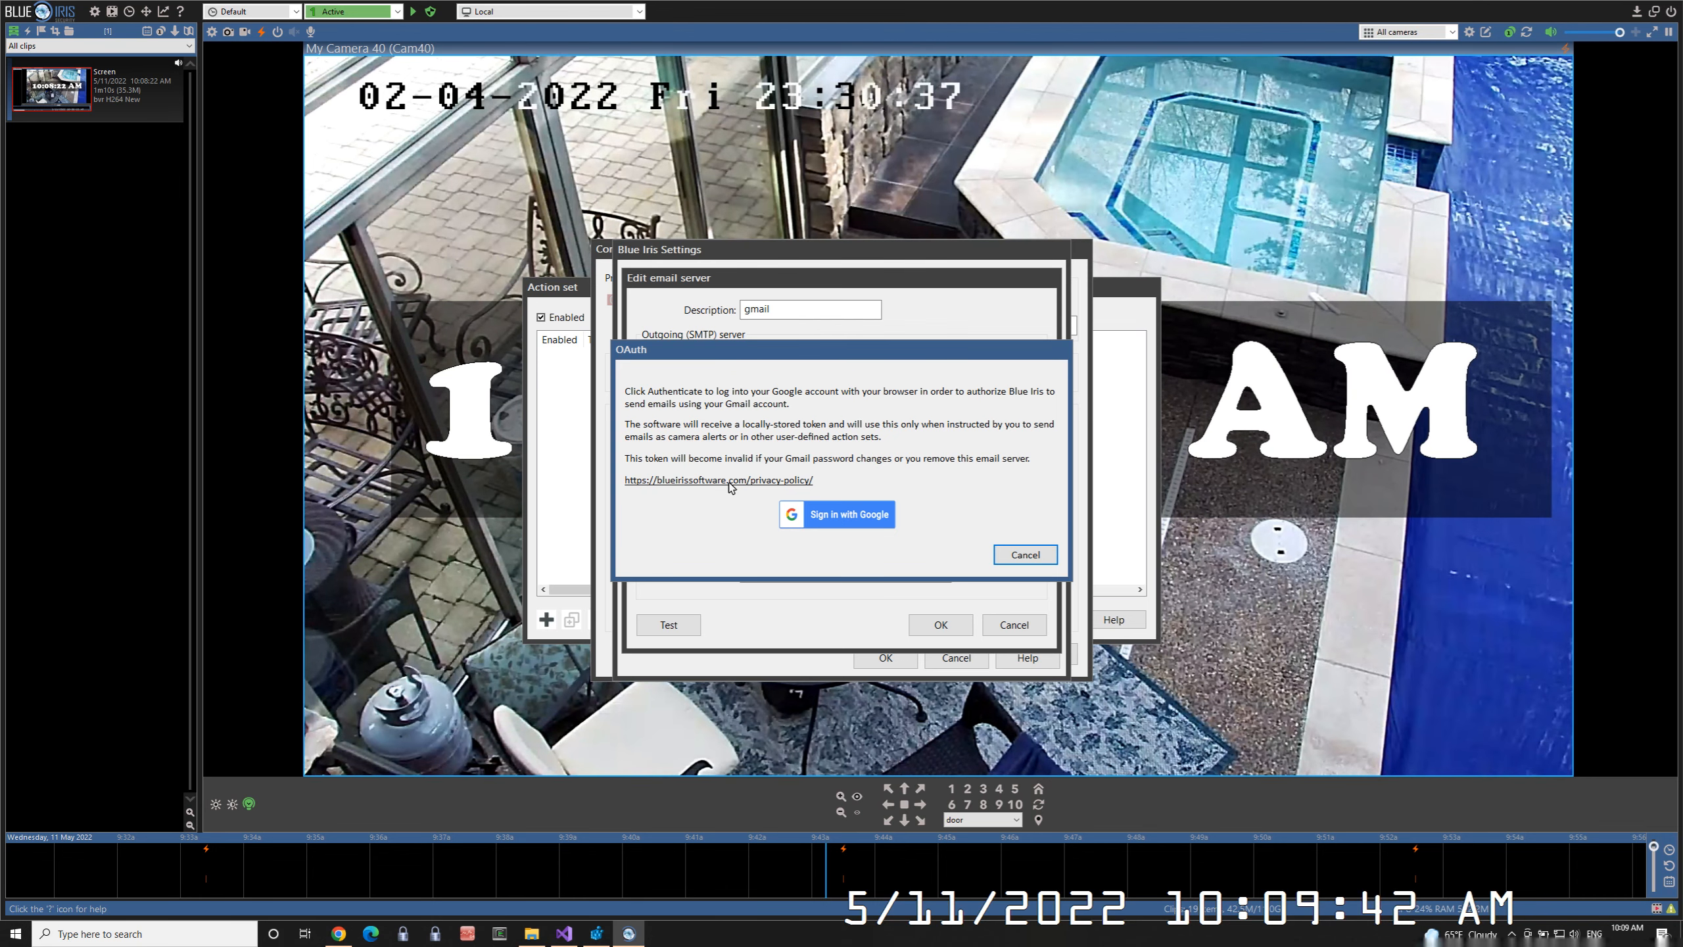
mouse_move(759, 493)
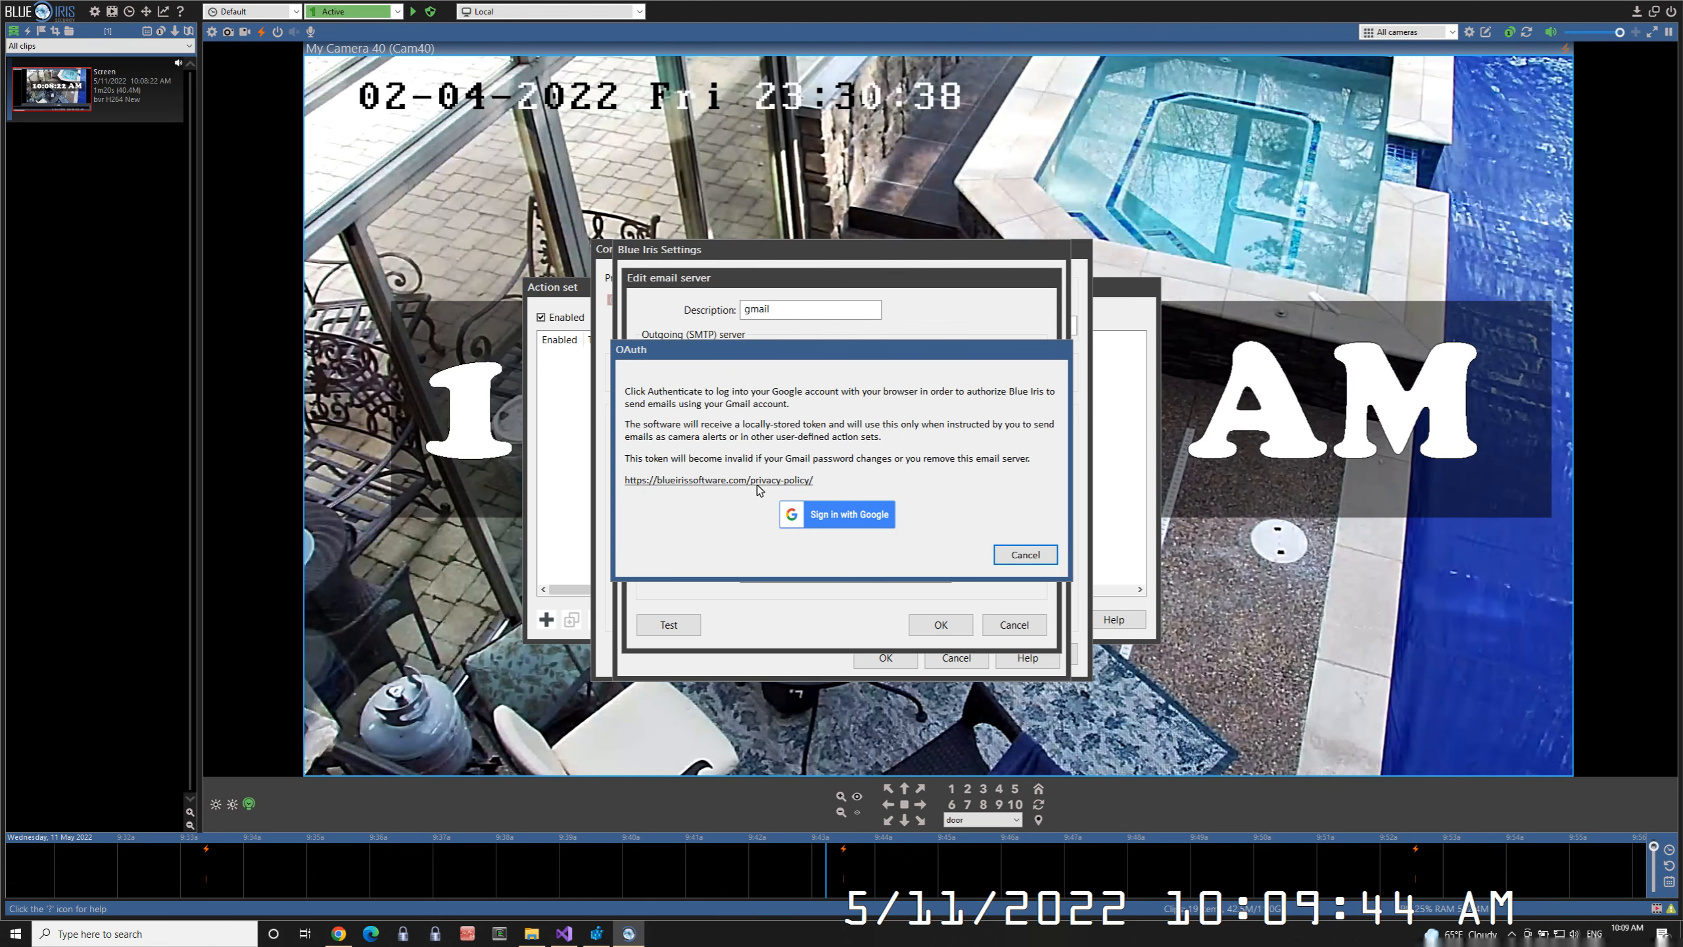
click(848, 515)
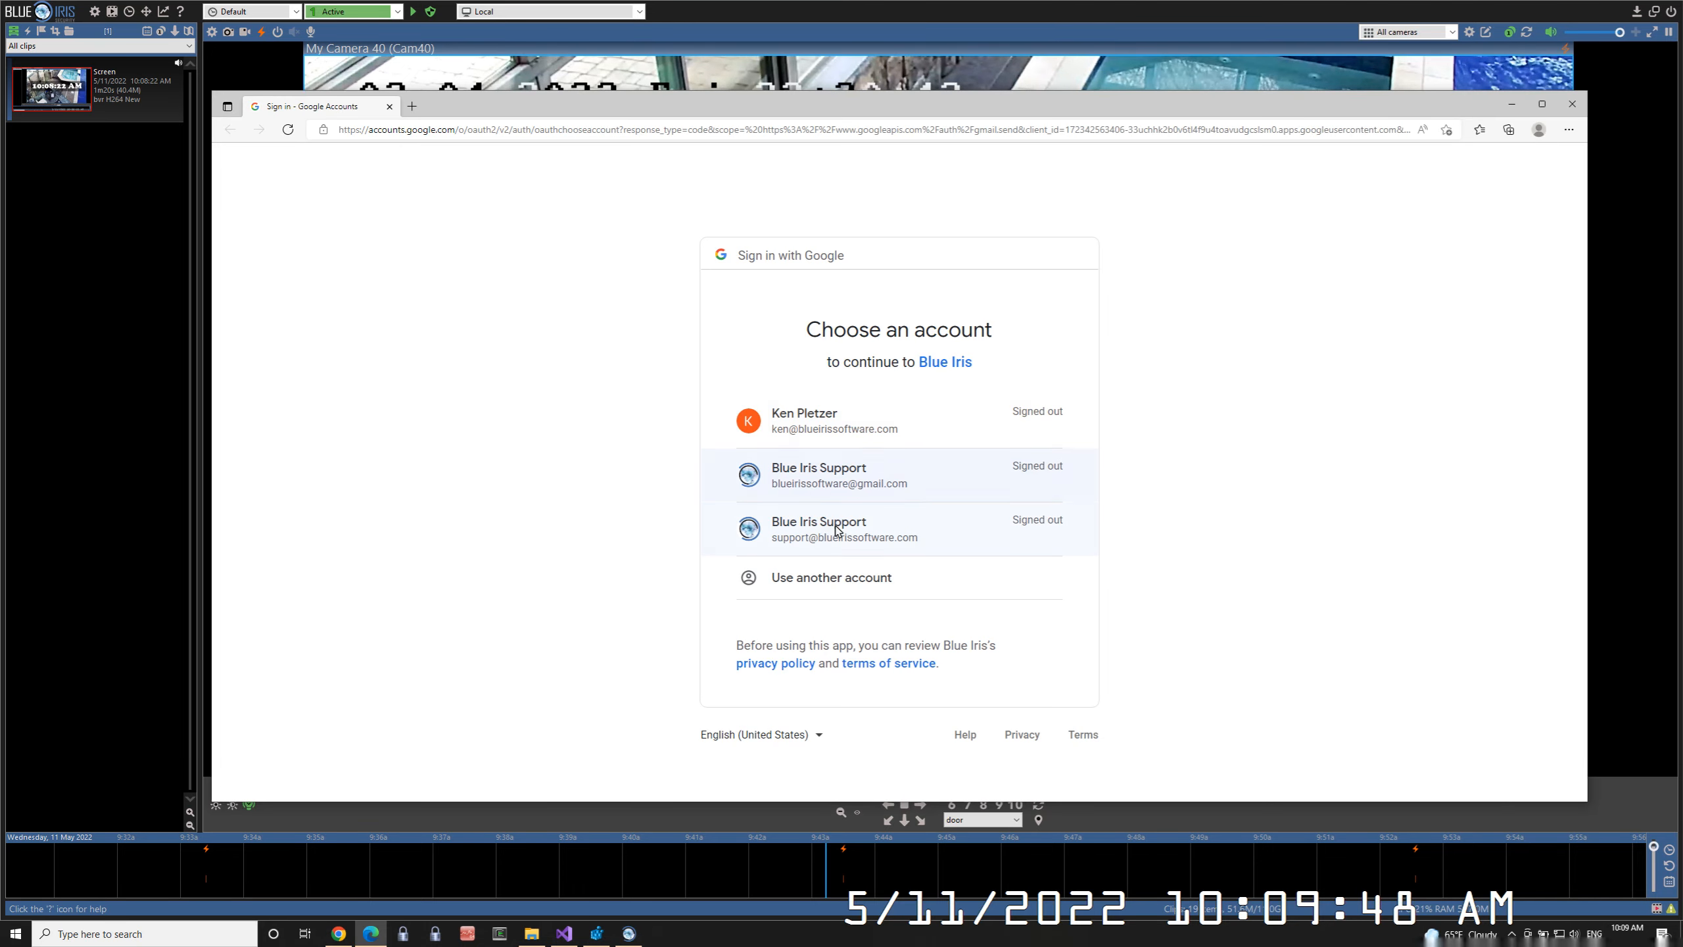
Choose the support Google account, submit its password, and allow Blue Iris to send email
click(837, 529)
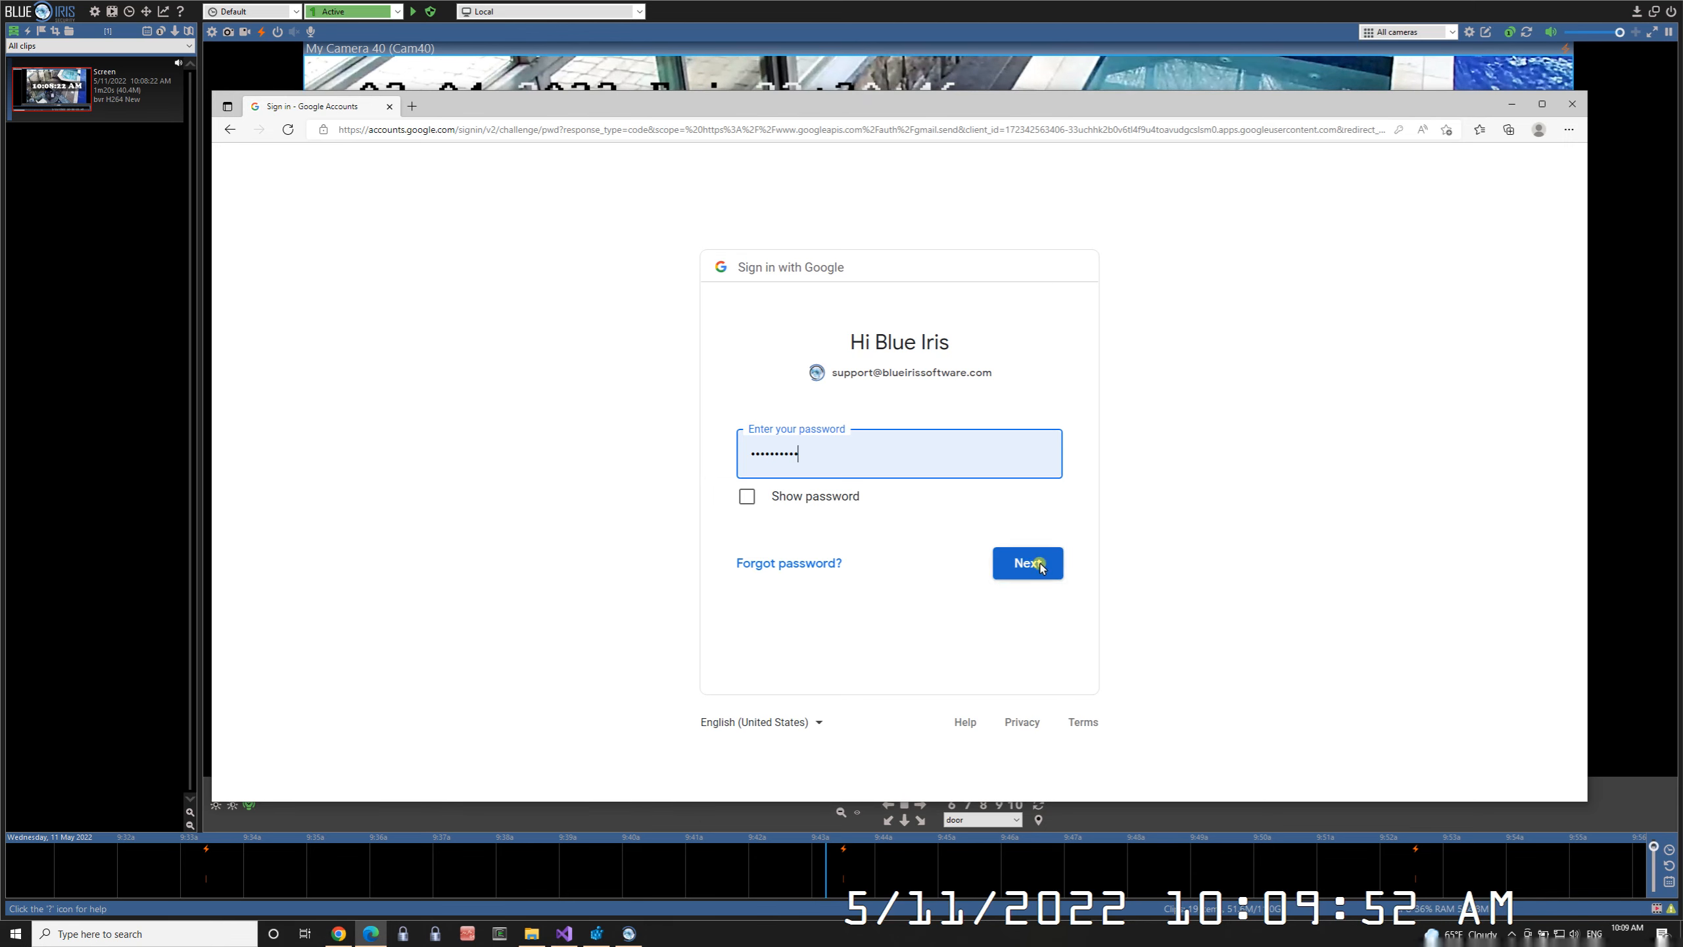
click(1028, 563)
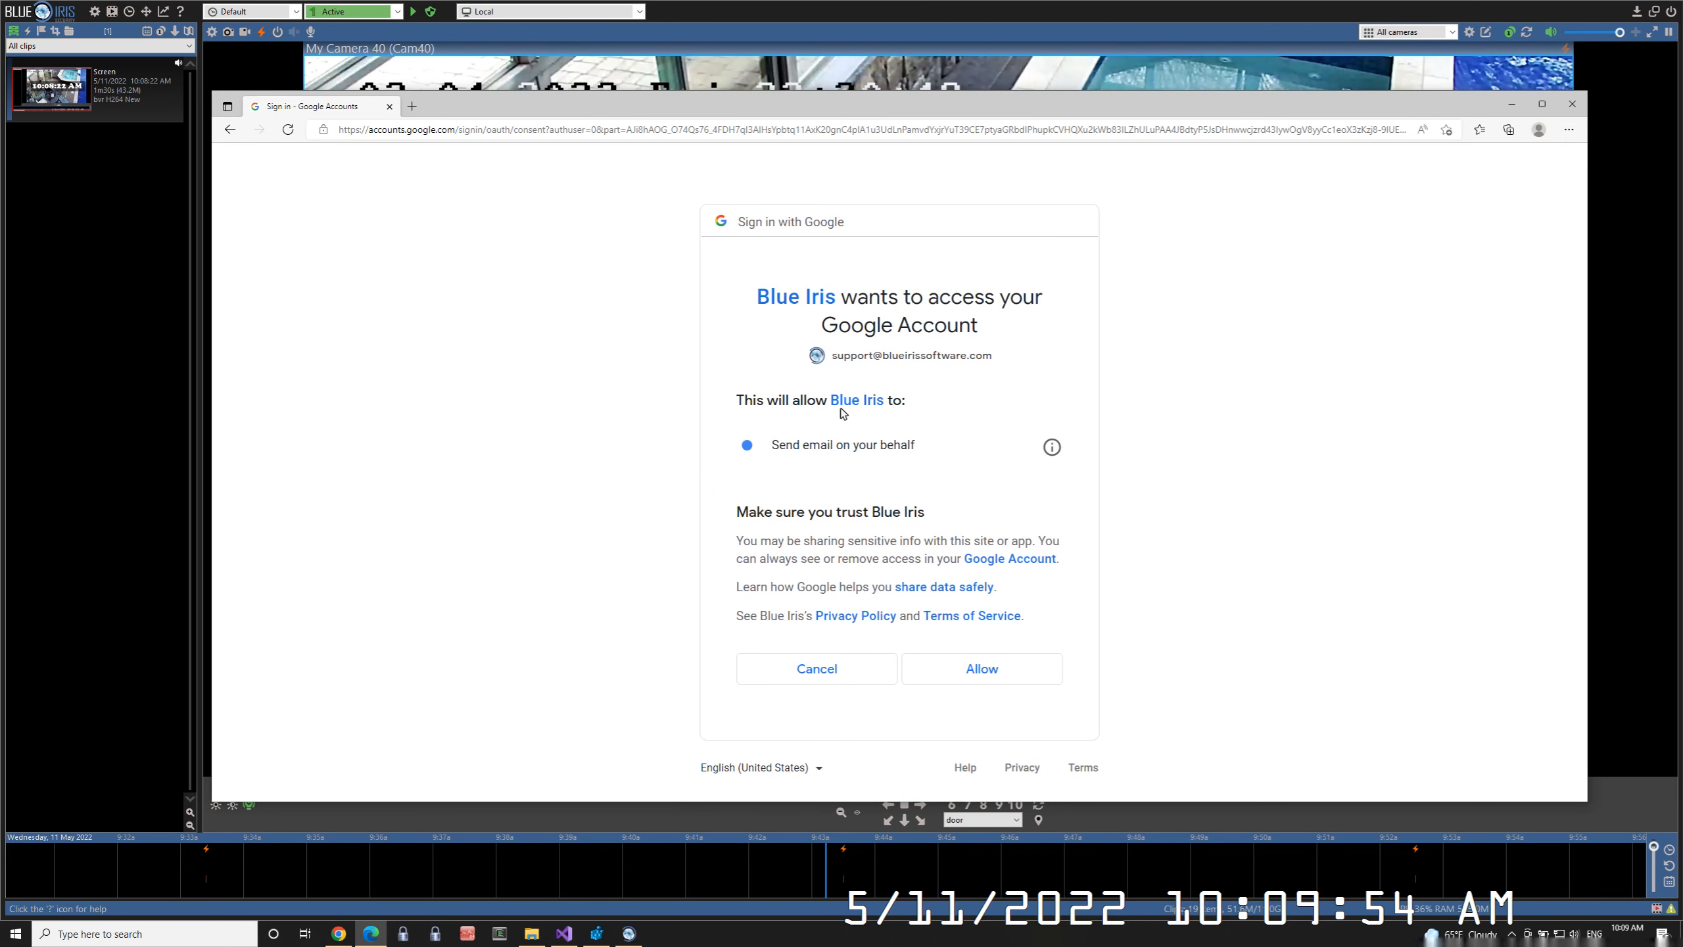
mouse_move(870, 471)
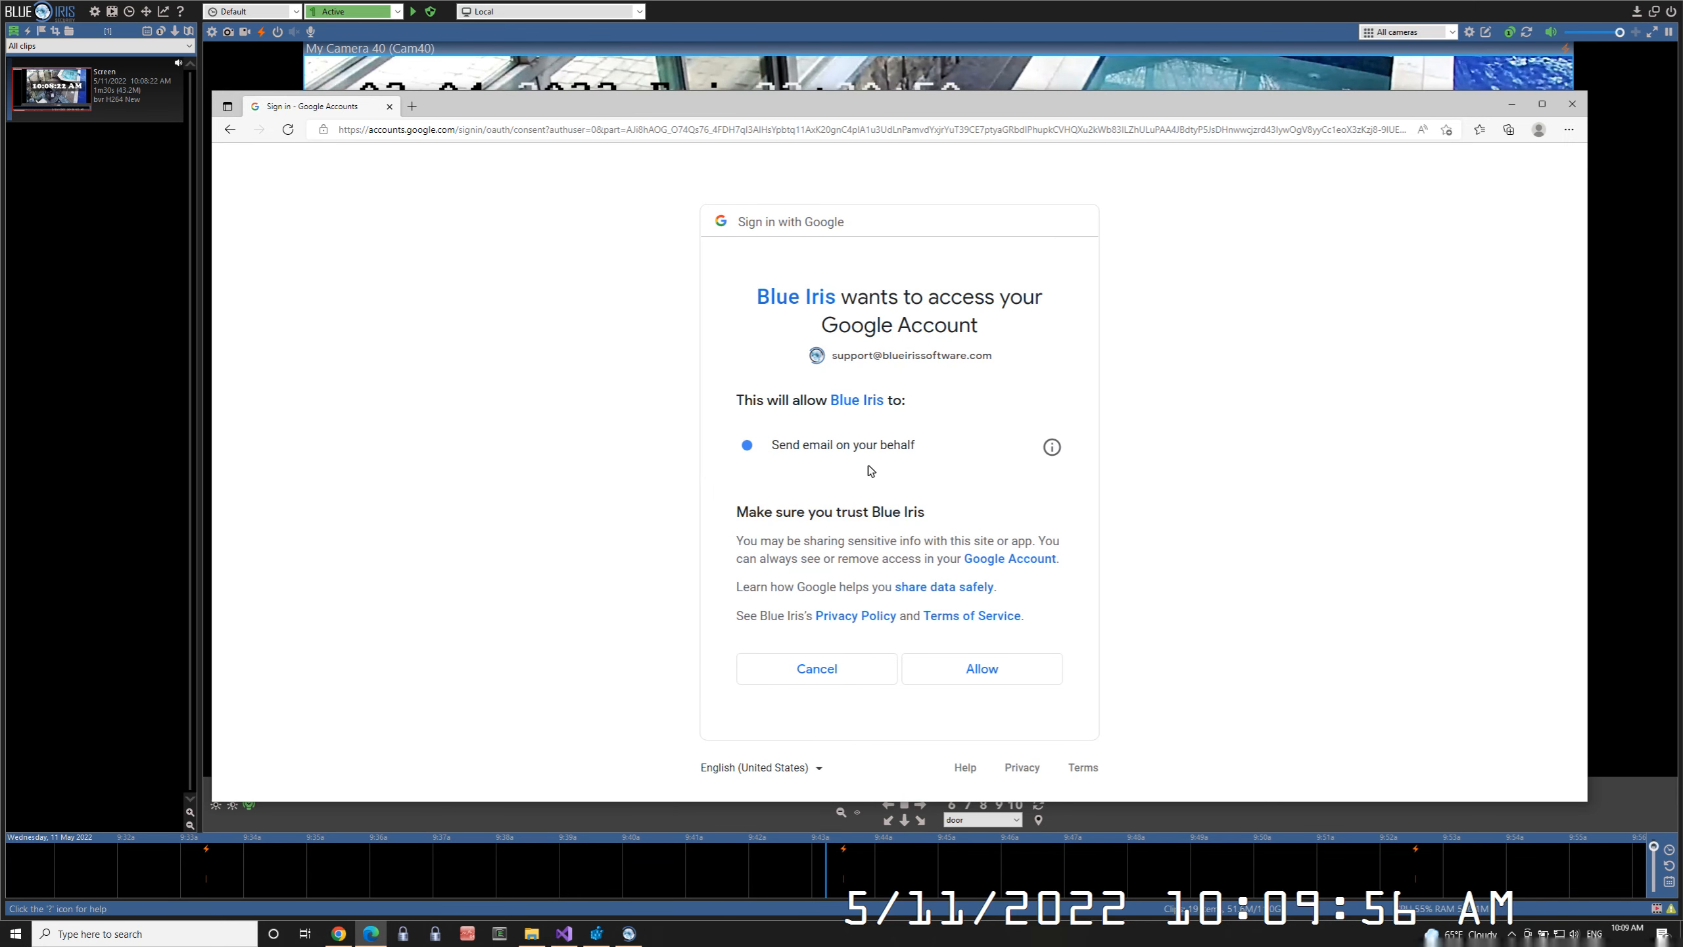
mouse_move(998, 684)
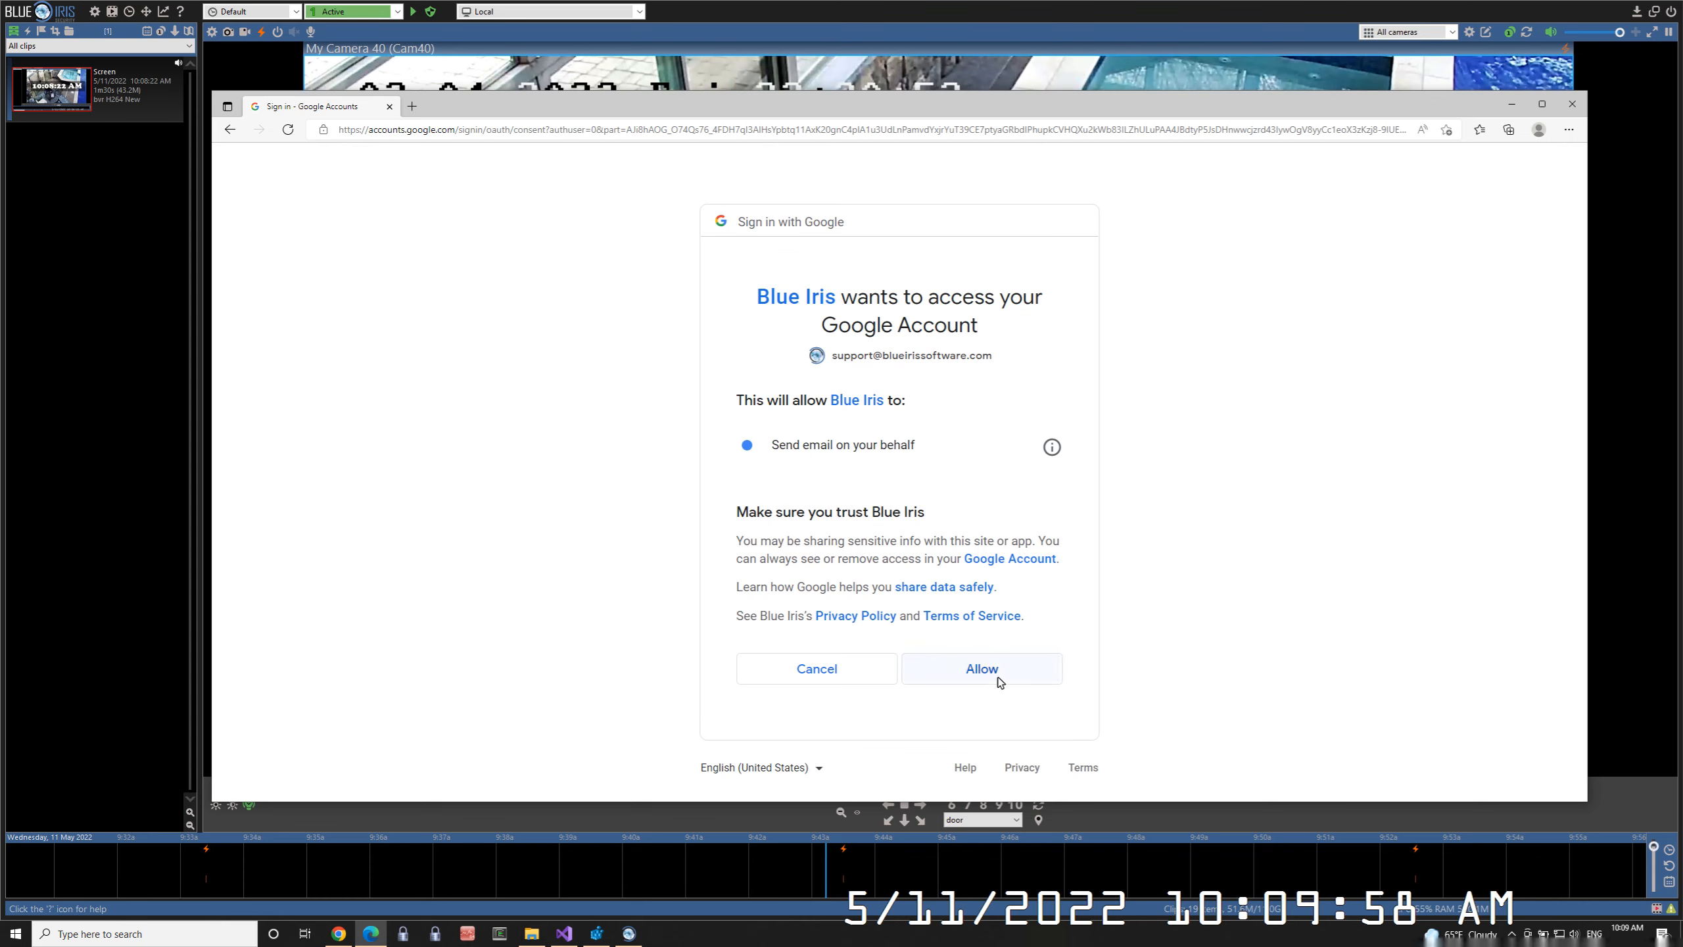
click(982, 669)
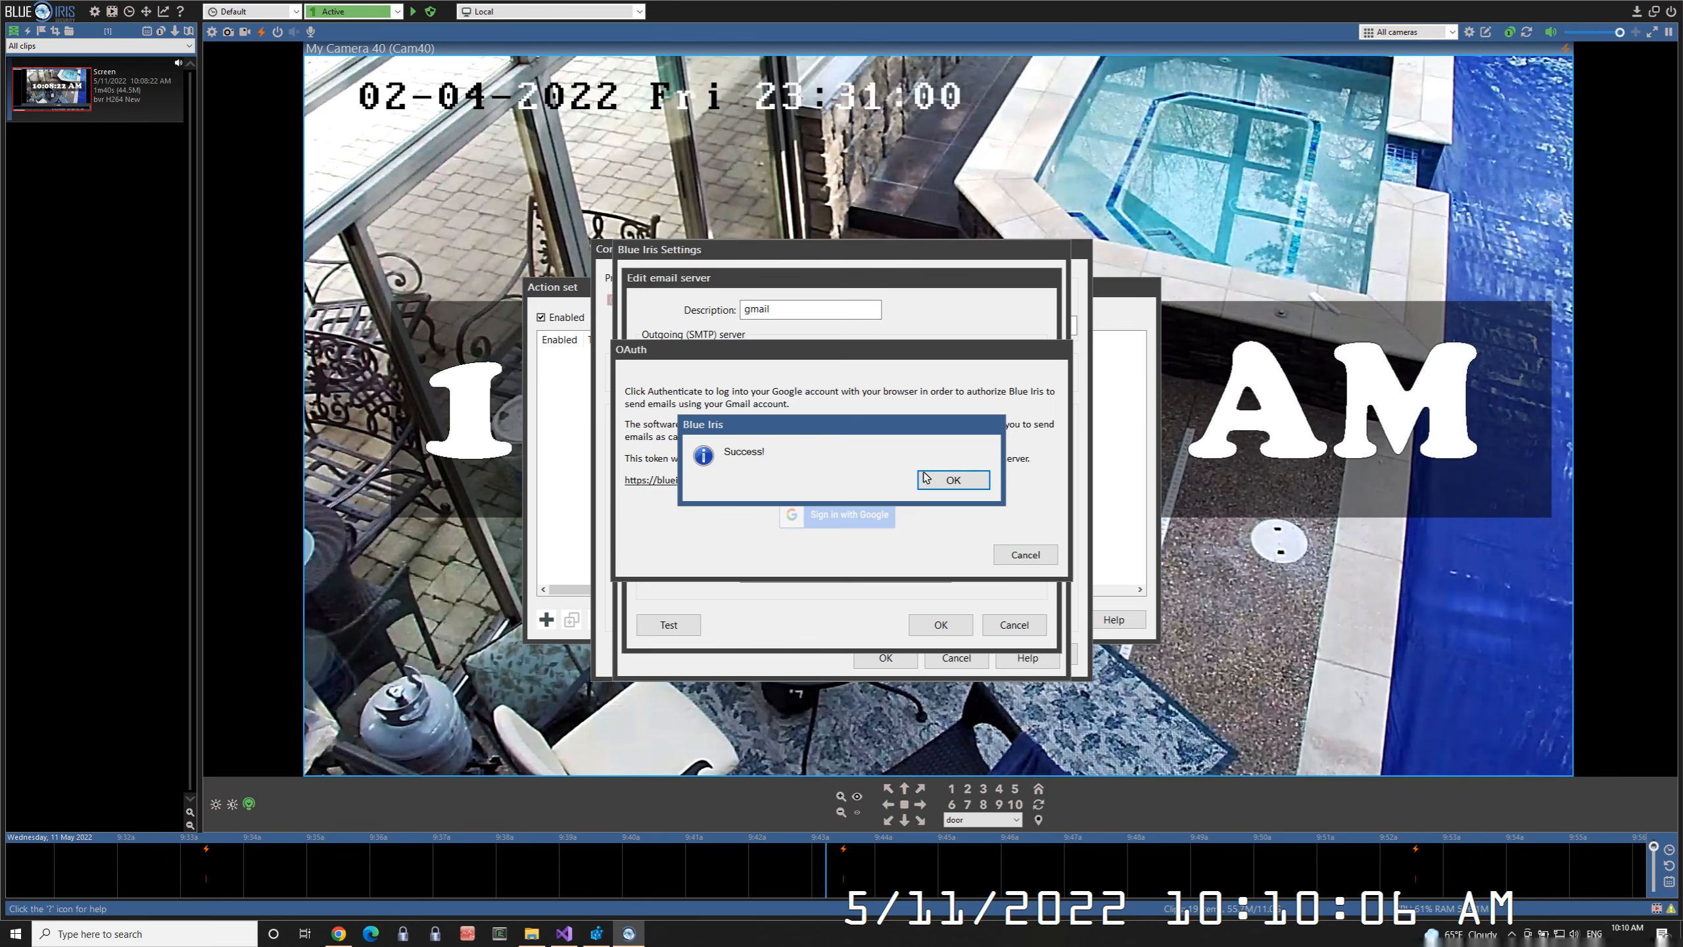
Acknowledge the OAuth success, then save the gmail server and the Blue Iris global settings
click(954, 480)
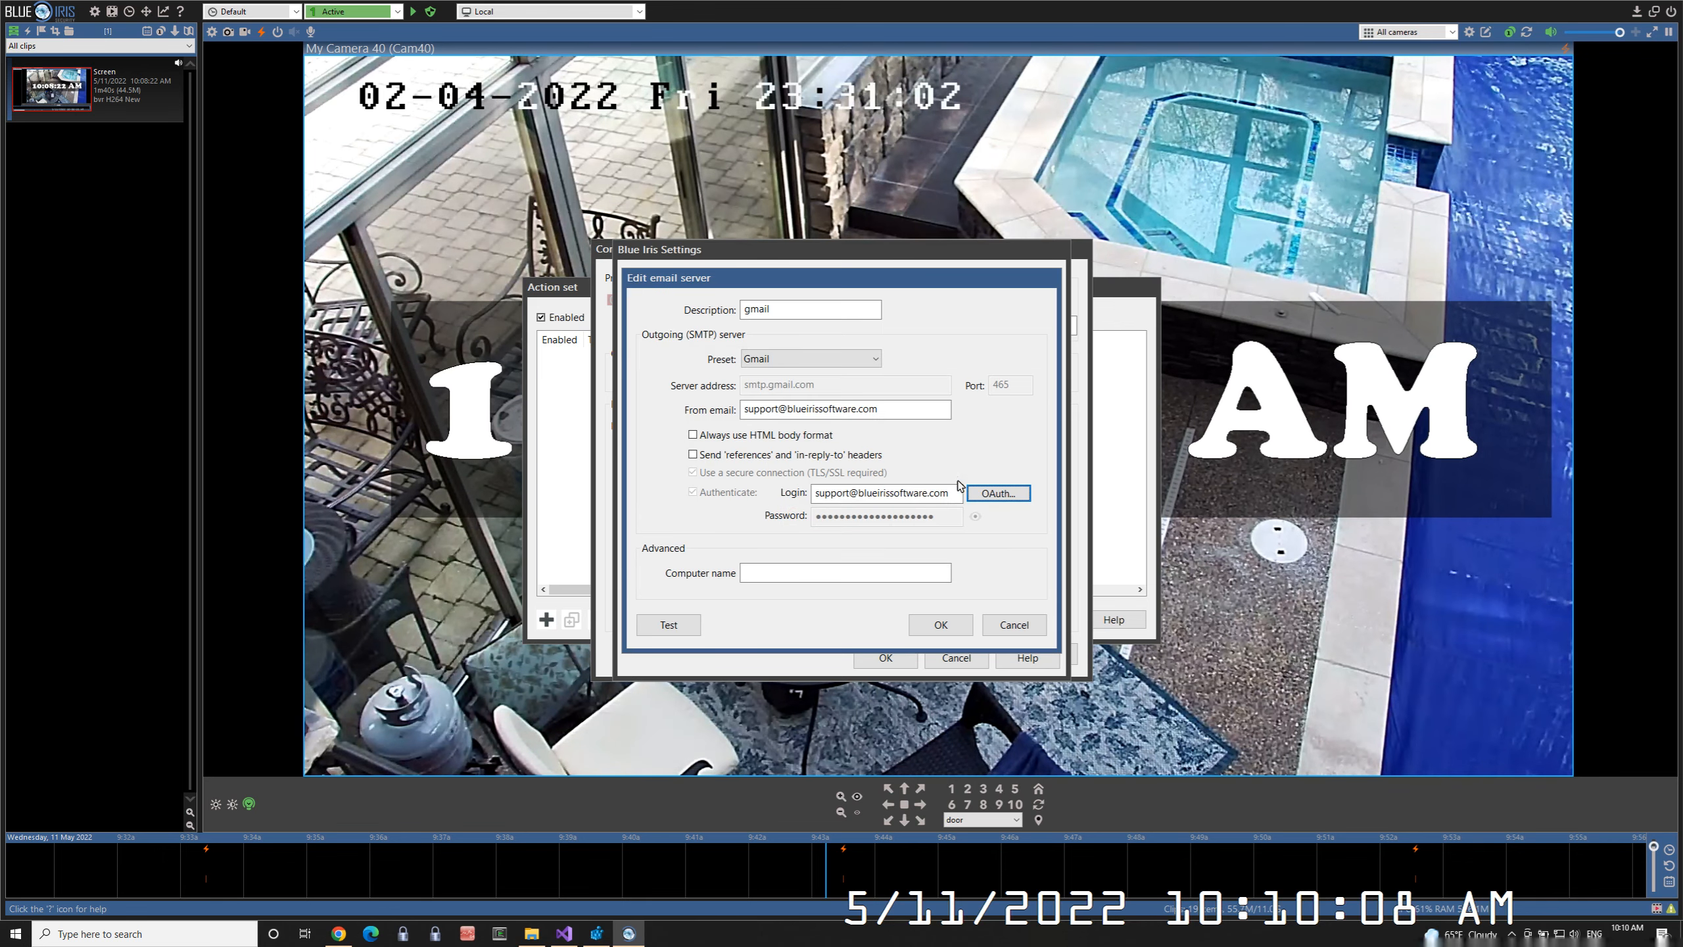
click(941, 625)
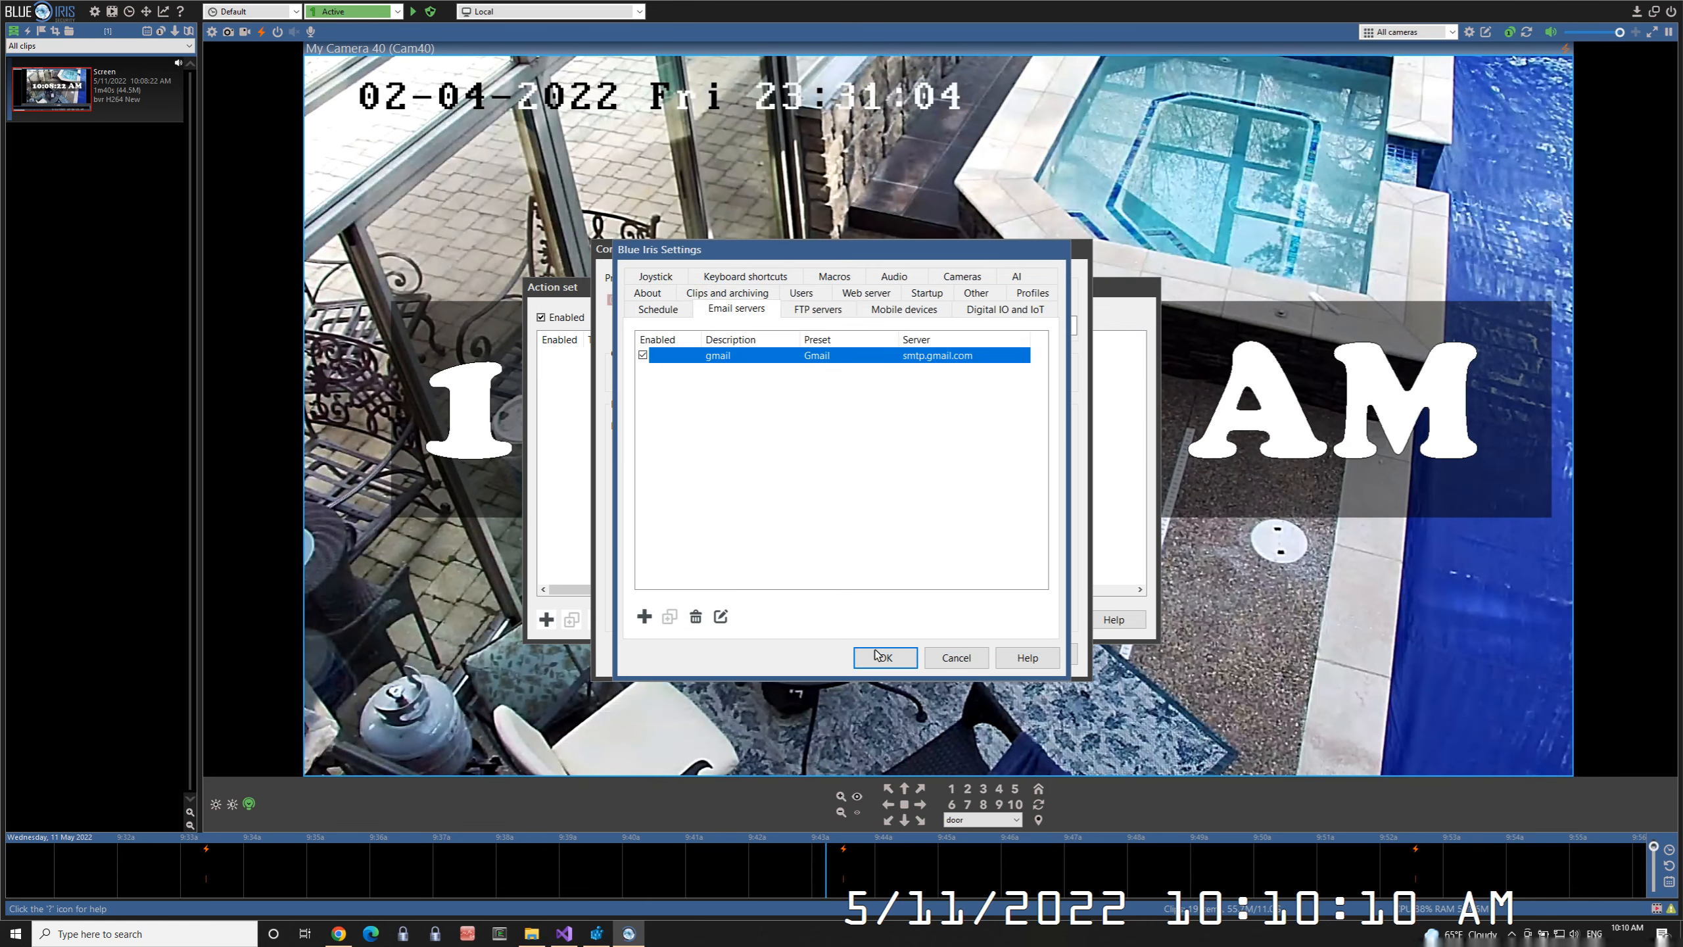
click(885, 657)
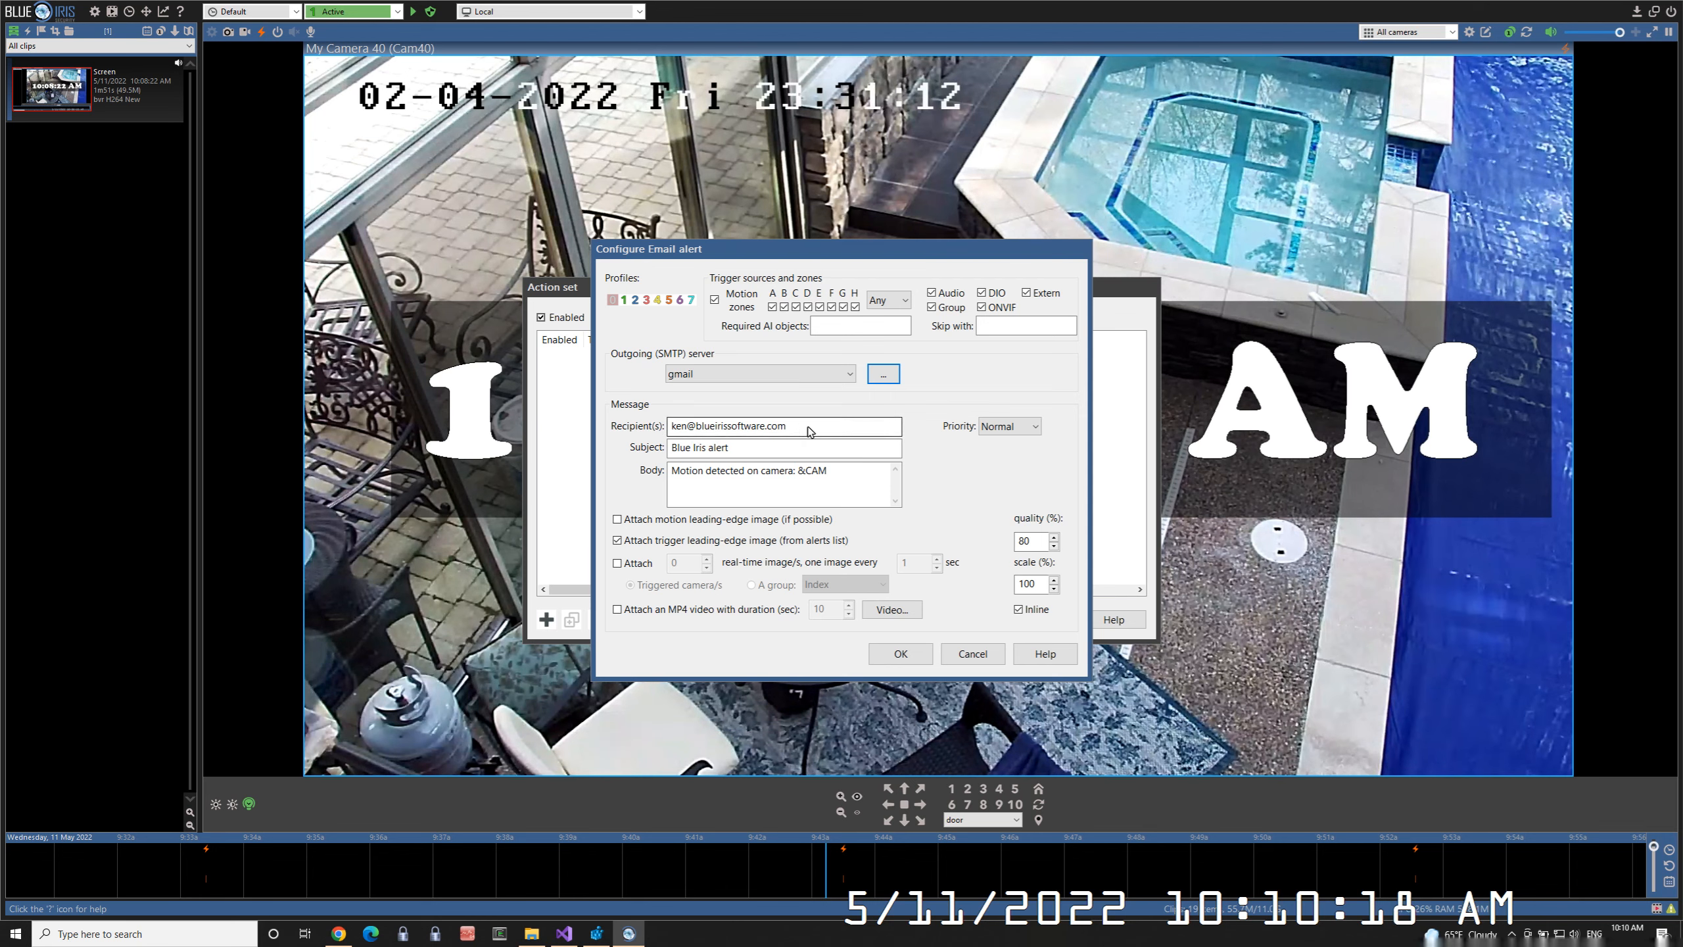
mouse_move(507, 594)
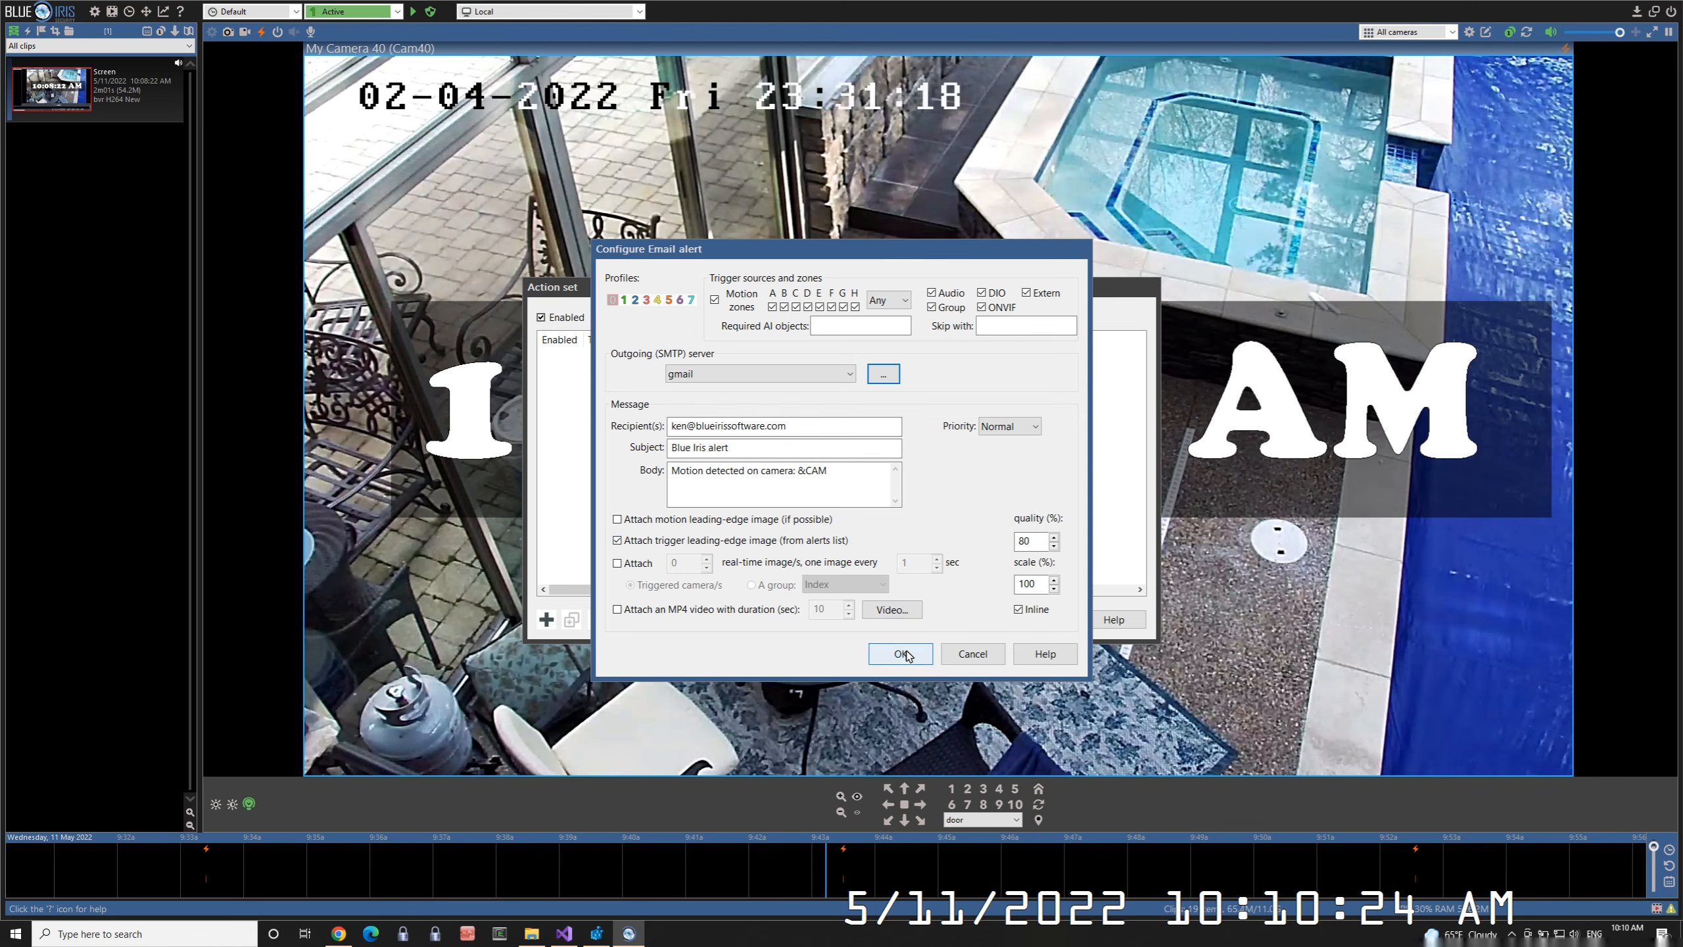
Confirm the email alert, the alert action set, and the camera's Alerts settings
click(900, 654)
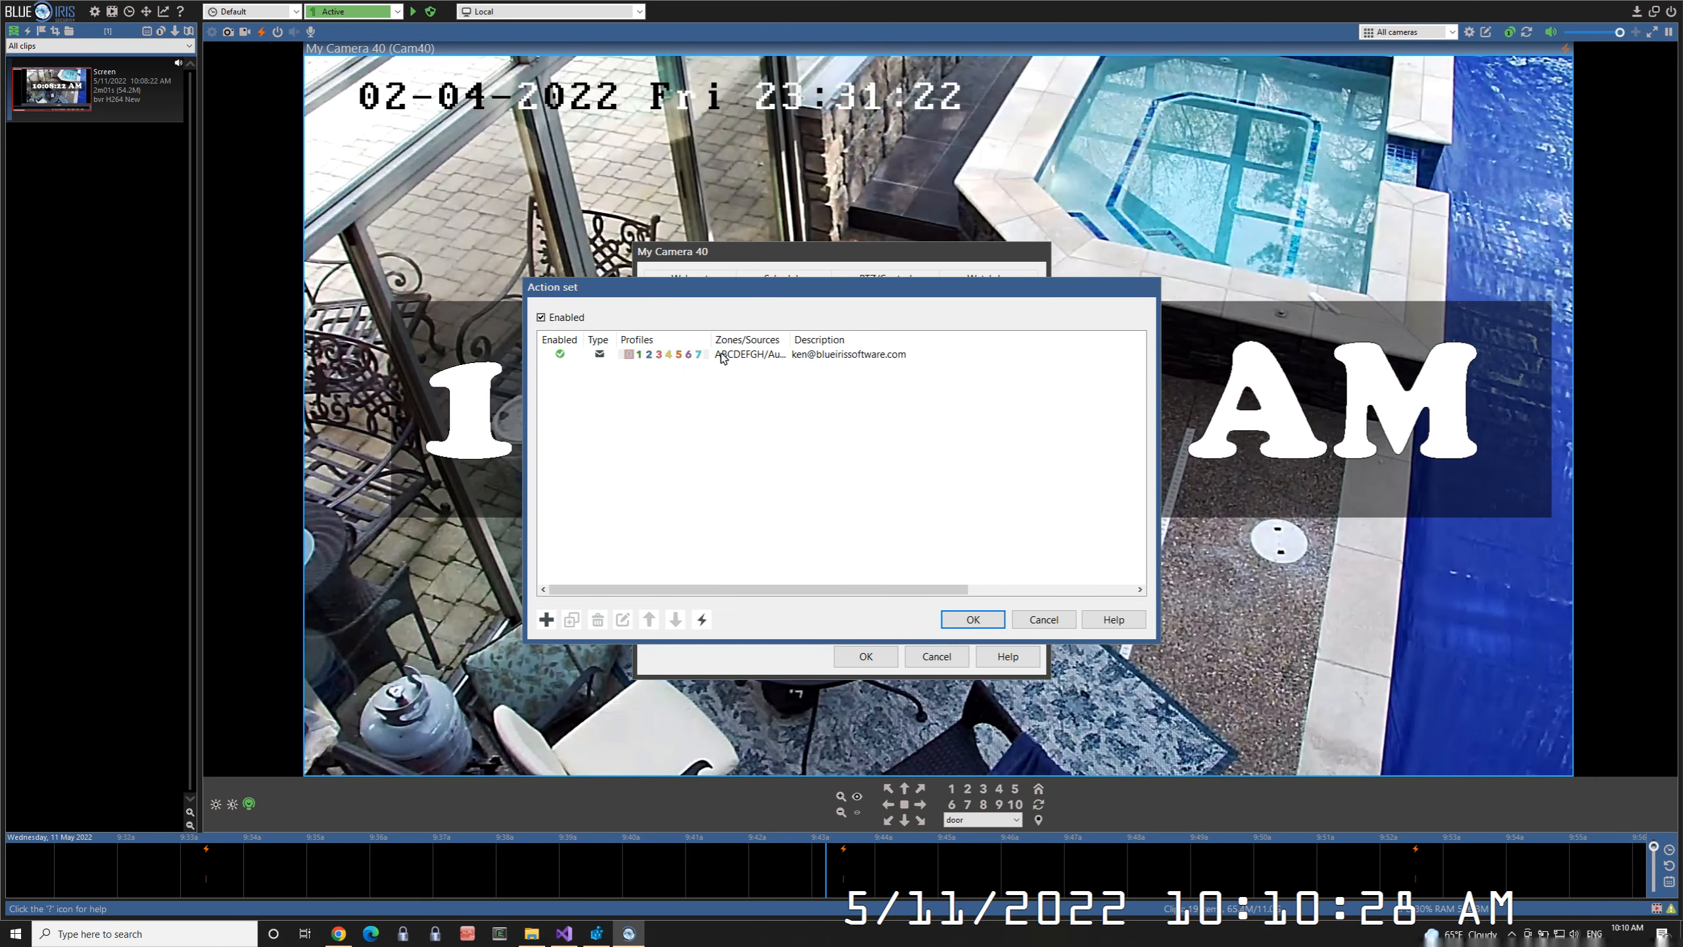
mouse_move(891, 503)
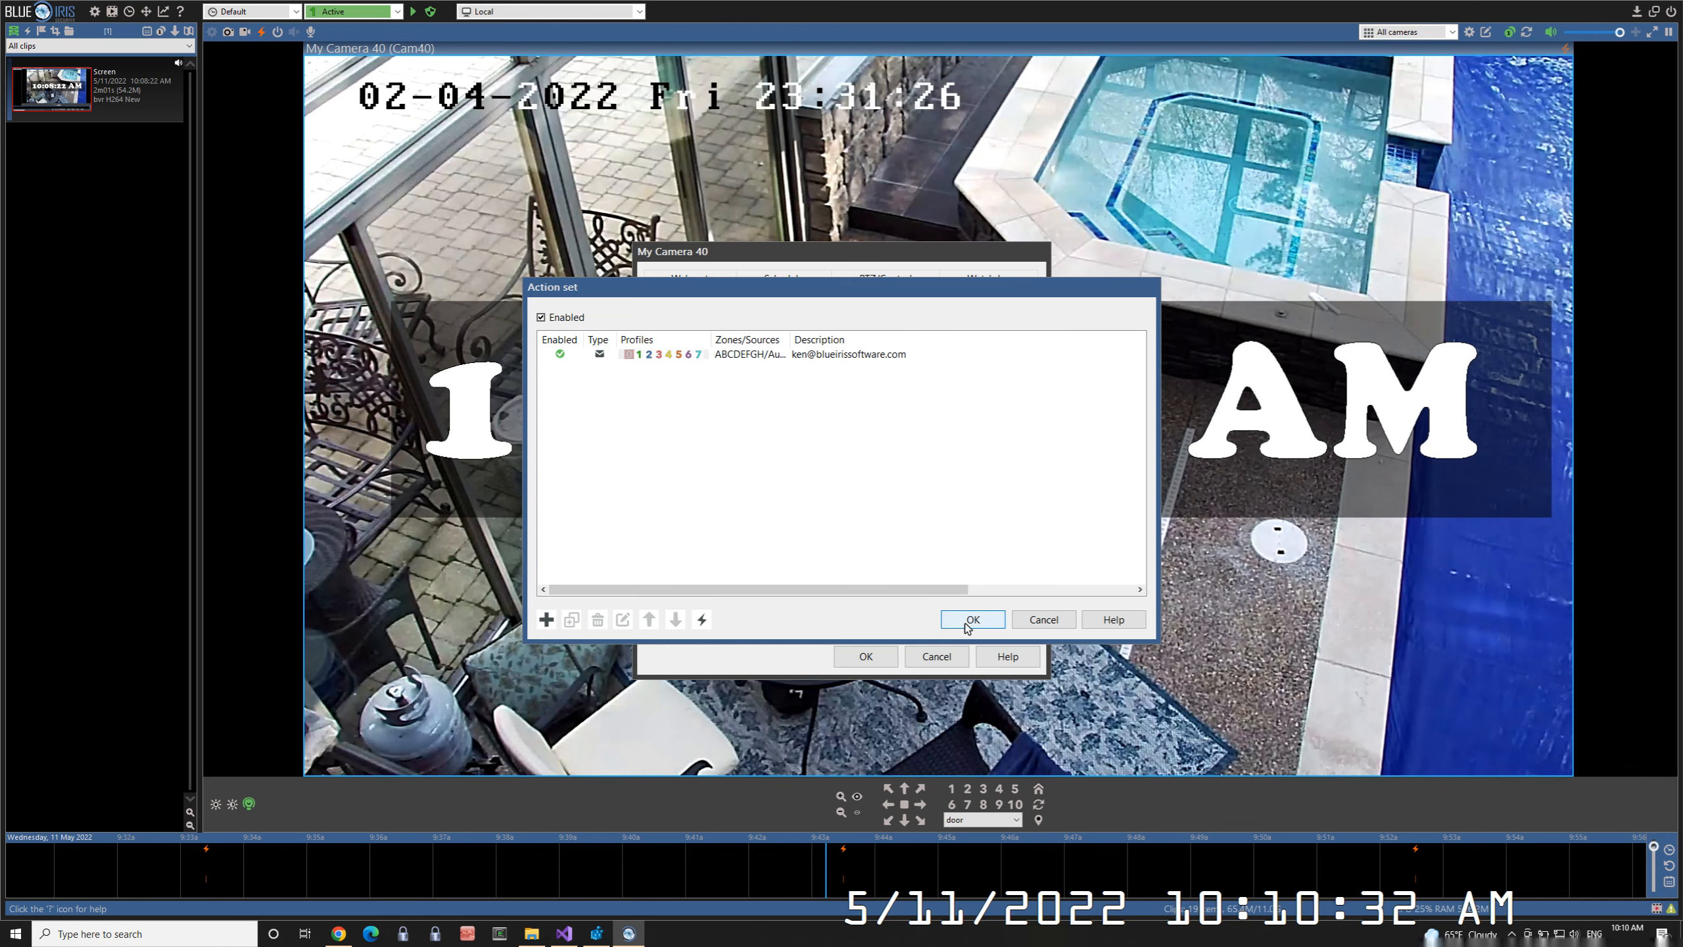
click(972, 619)
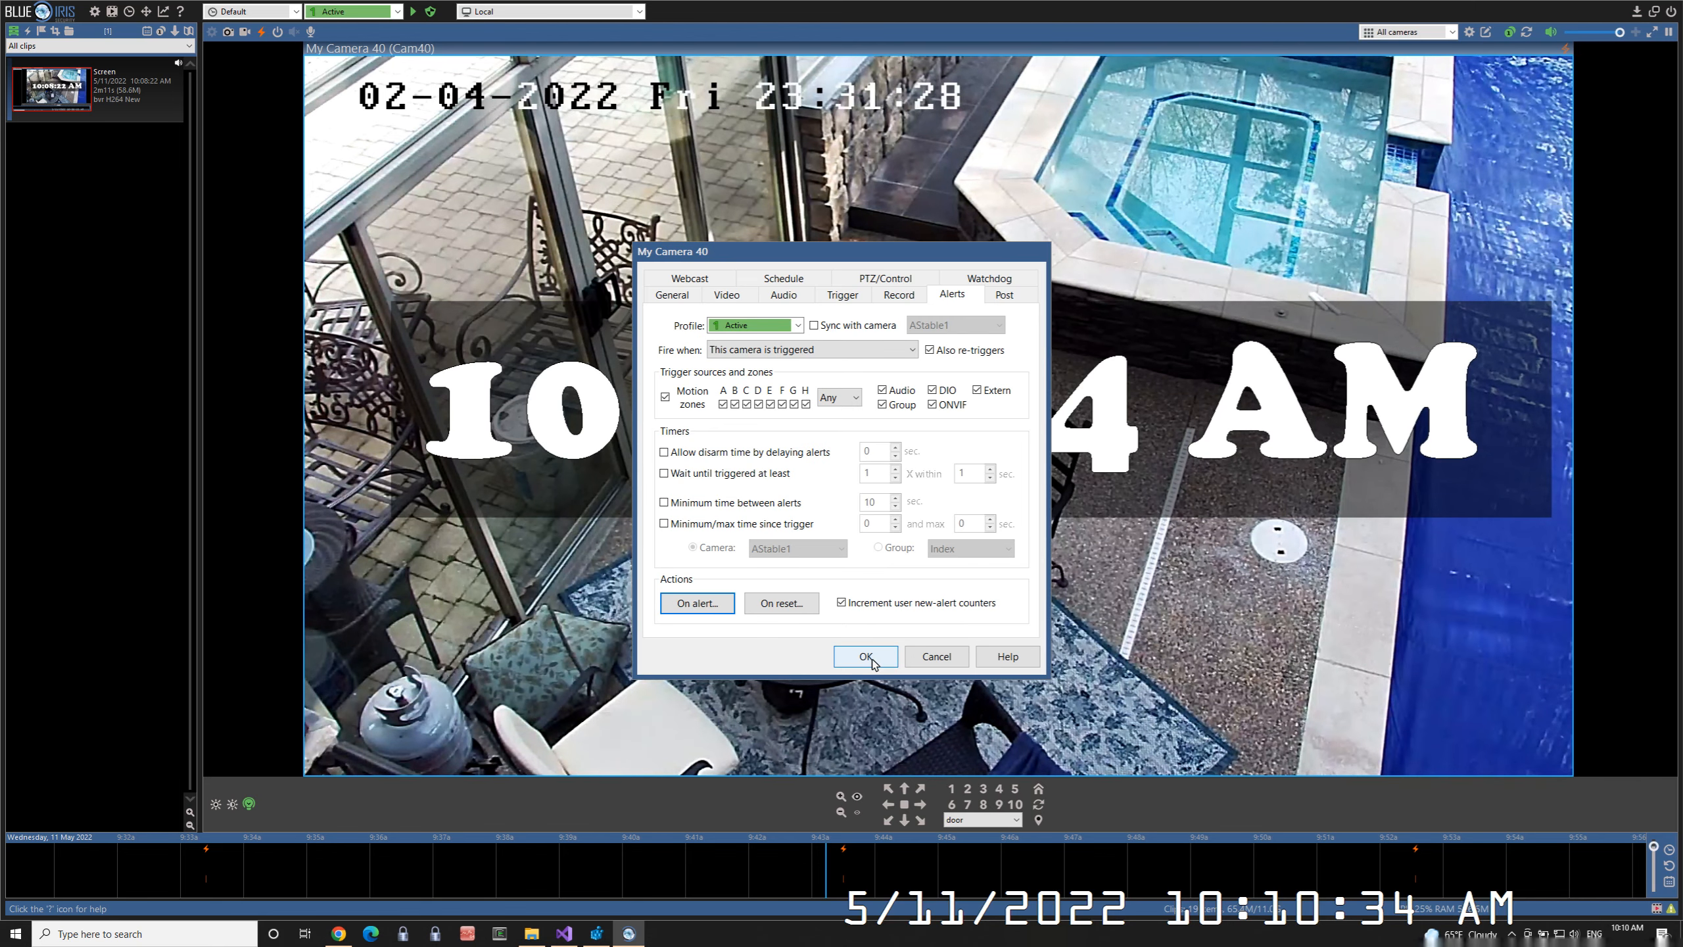
click(866, 657)
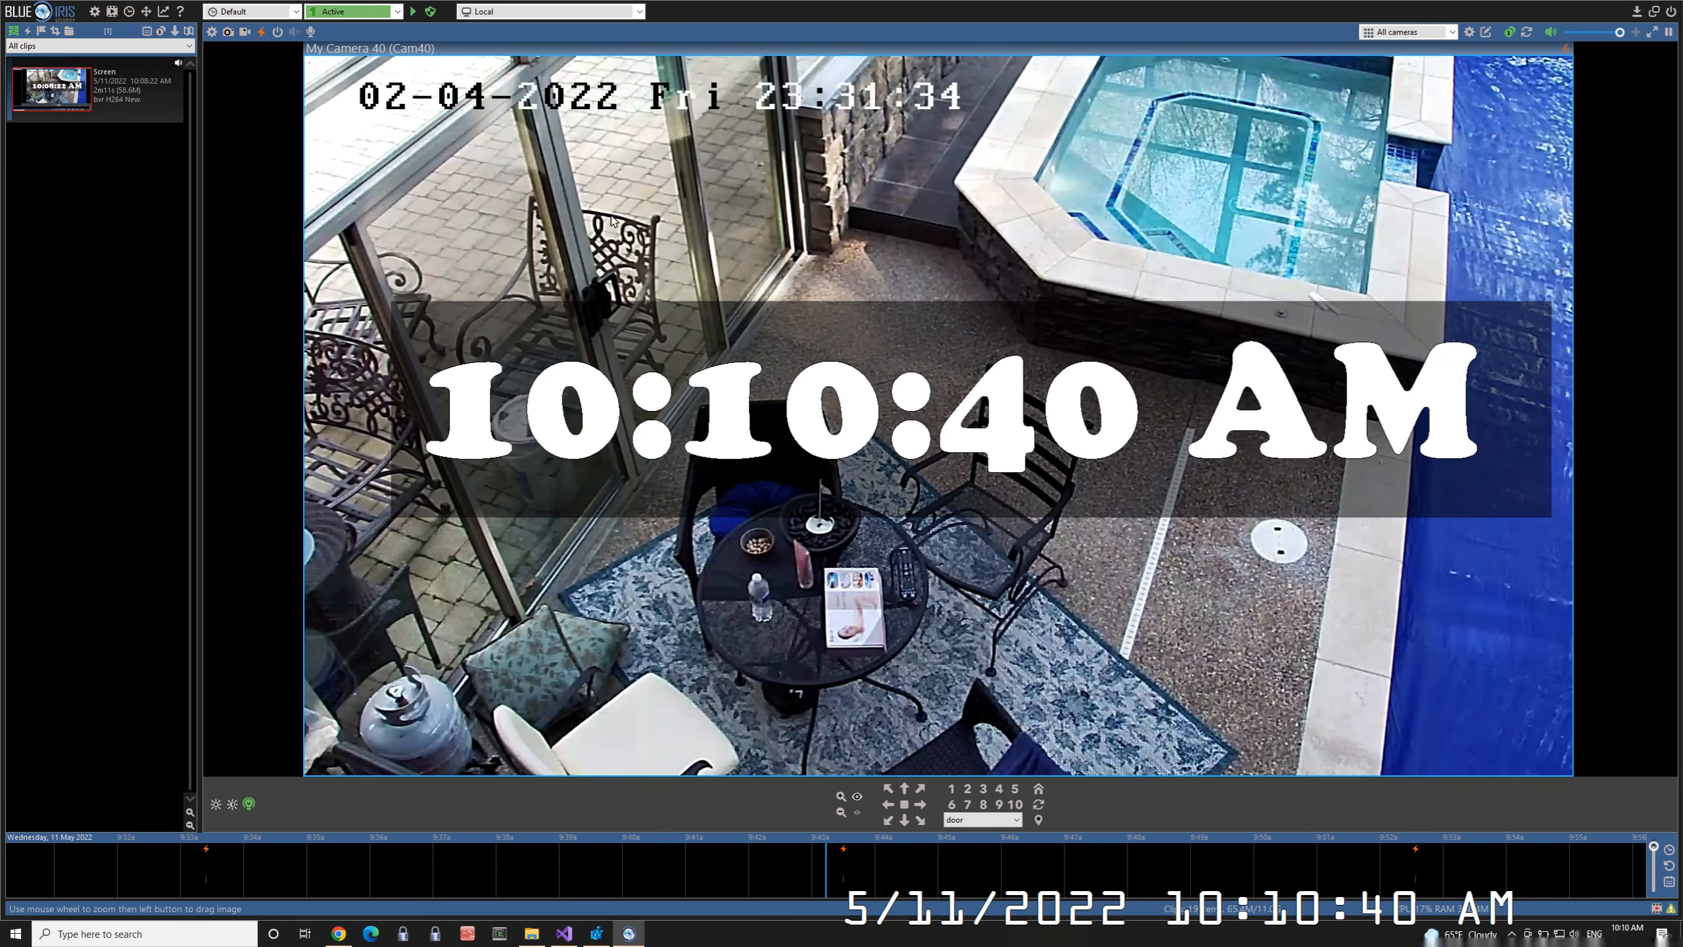
Open the camera's context menu to trigger a test alert
right_click(613, 221)
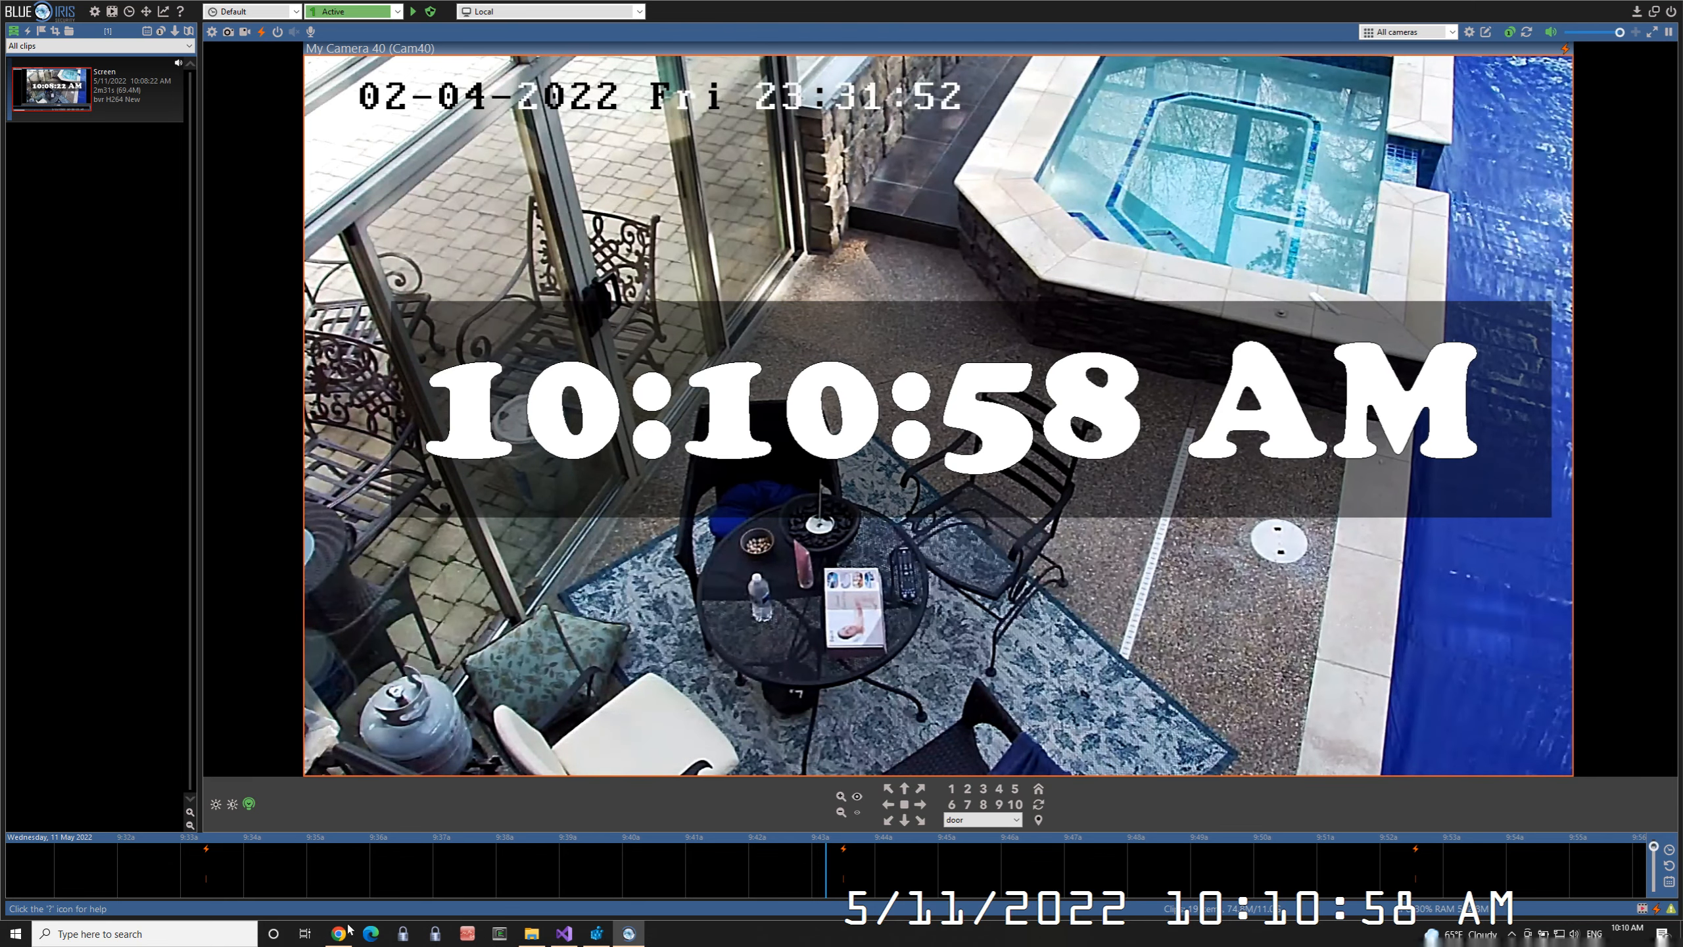
Check the Blue Iris alert email with its snapshot in Gmail, then delete it
click(338, 933)
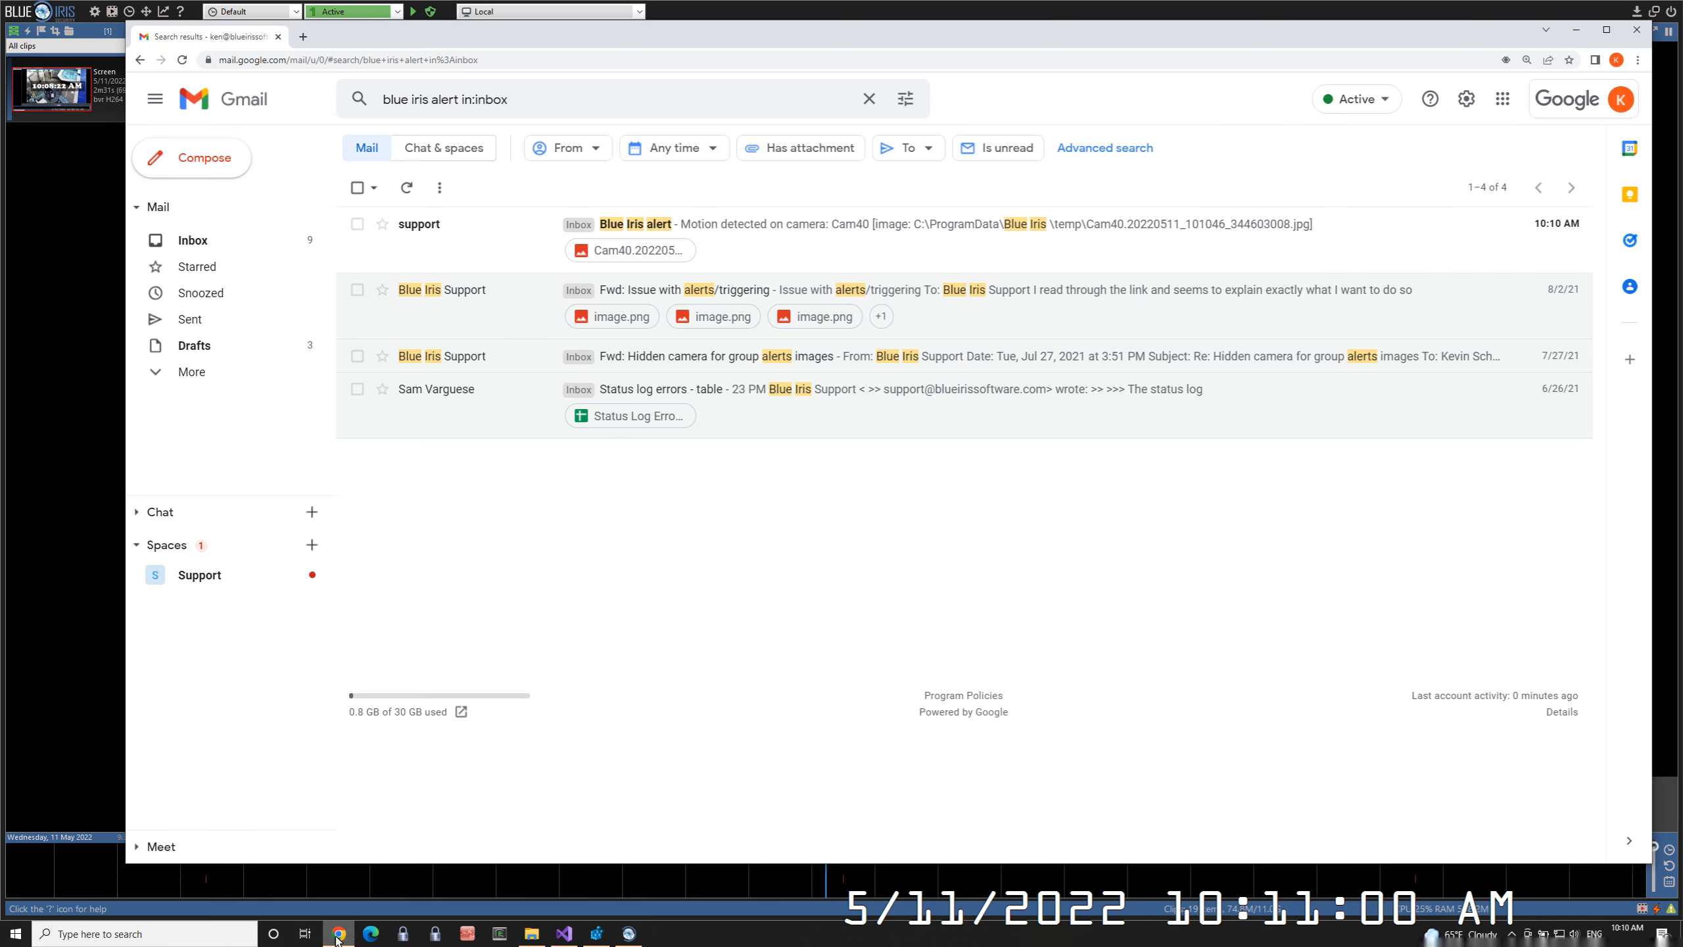
mouse_move(793, 334)
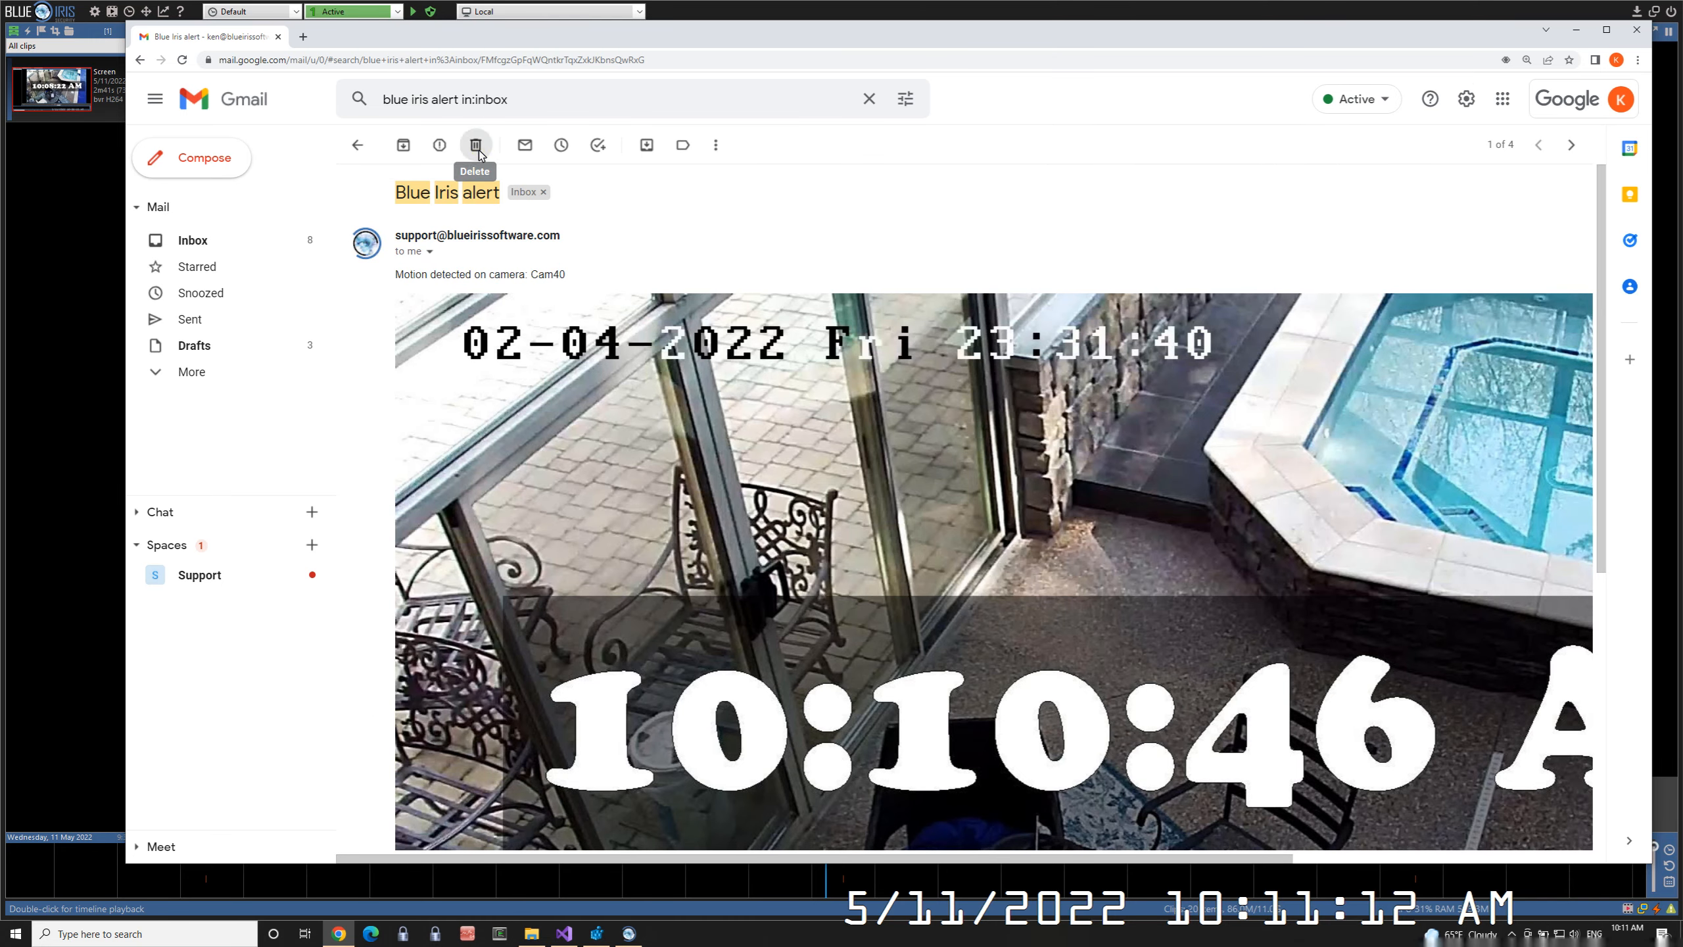
click(475, 144)
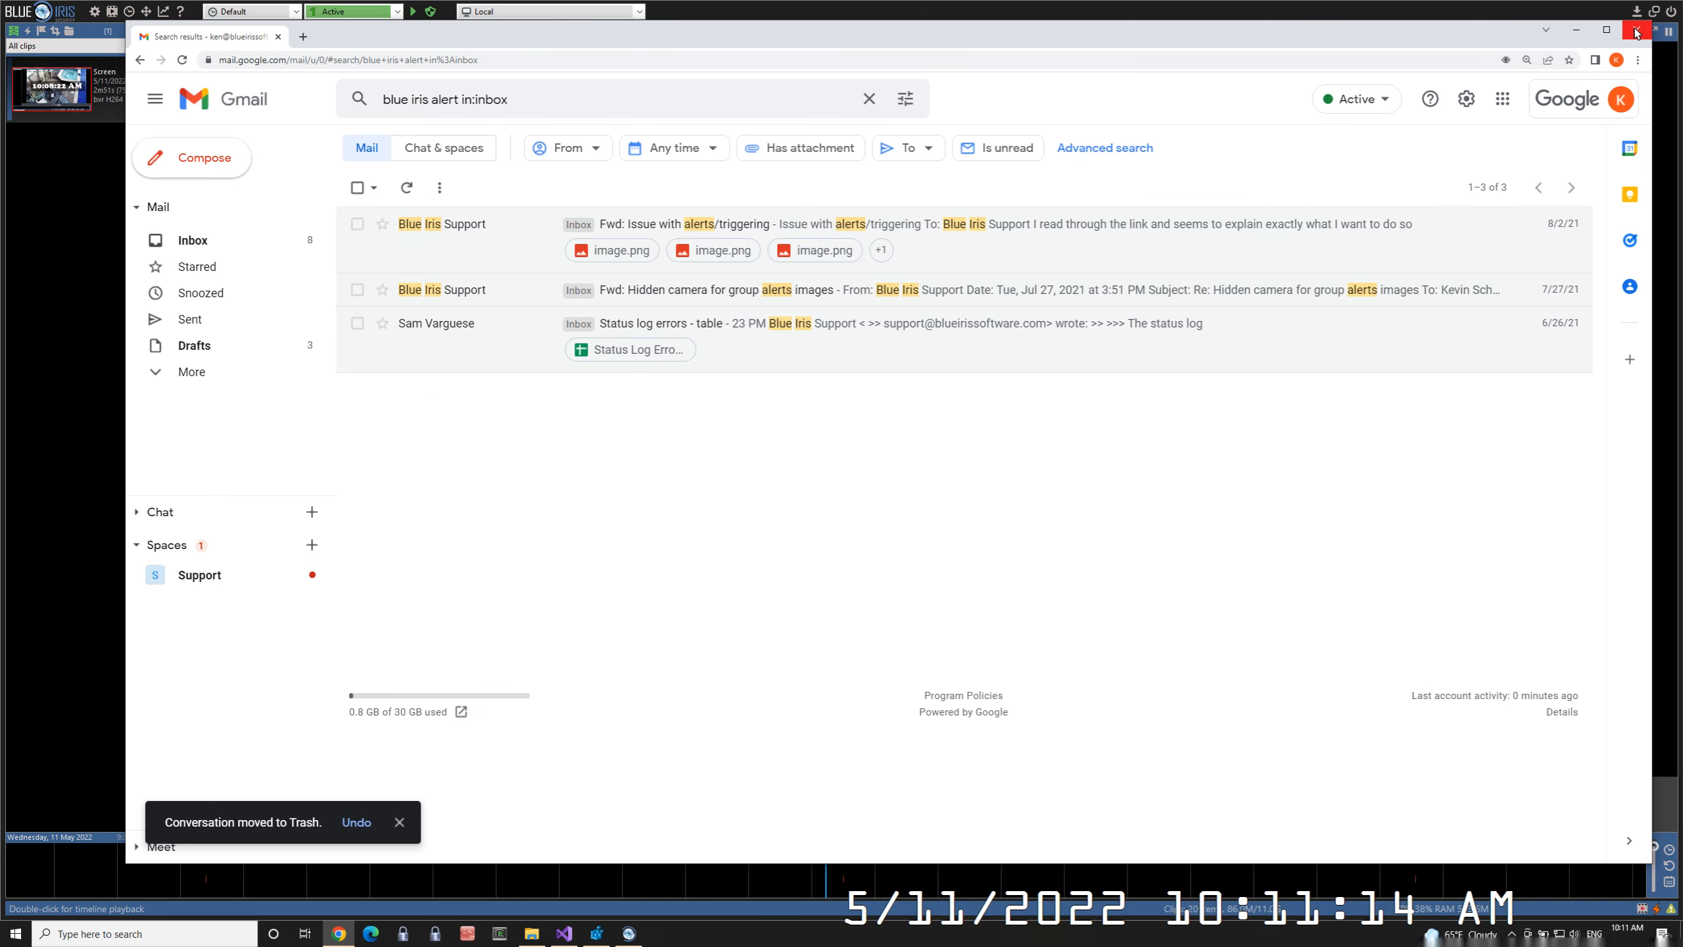